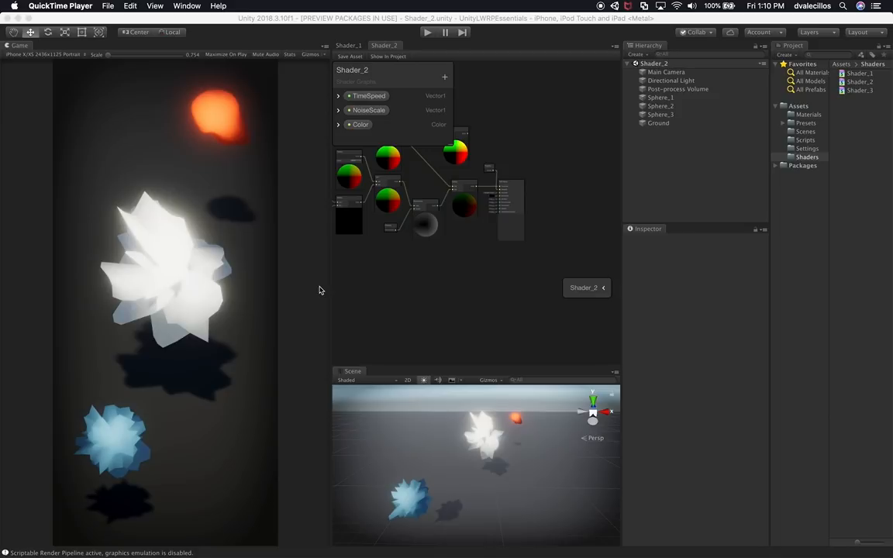
mouse_move(282, 5)
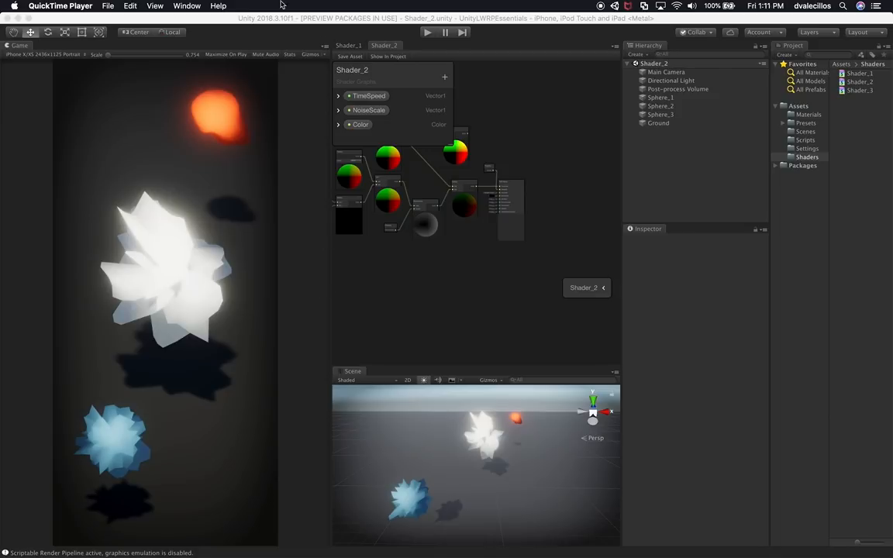
mouse_move(293, 158)
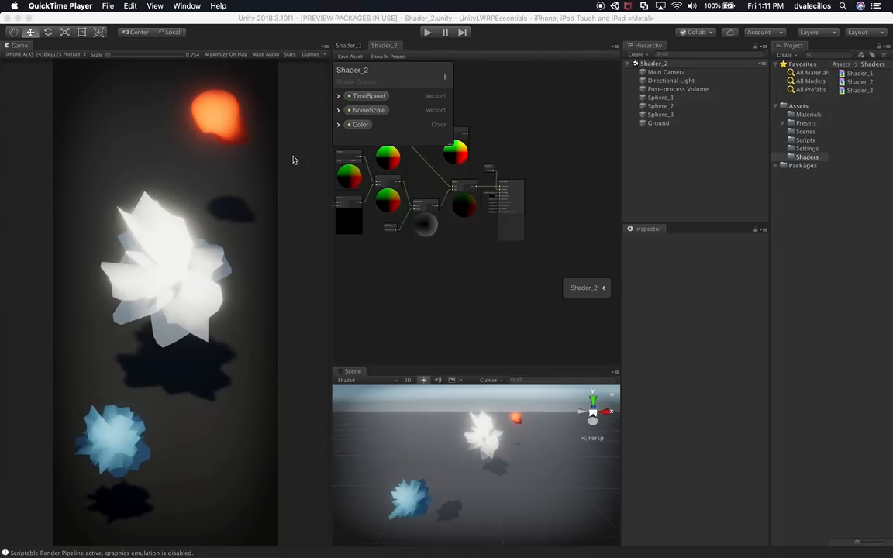
mouse_move(471, 167)
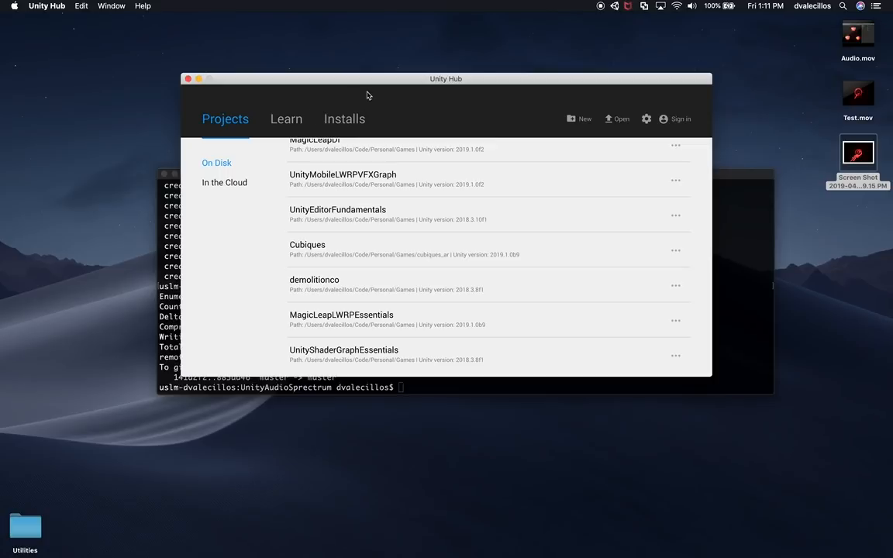
mouse_move(520, 286)
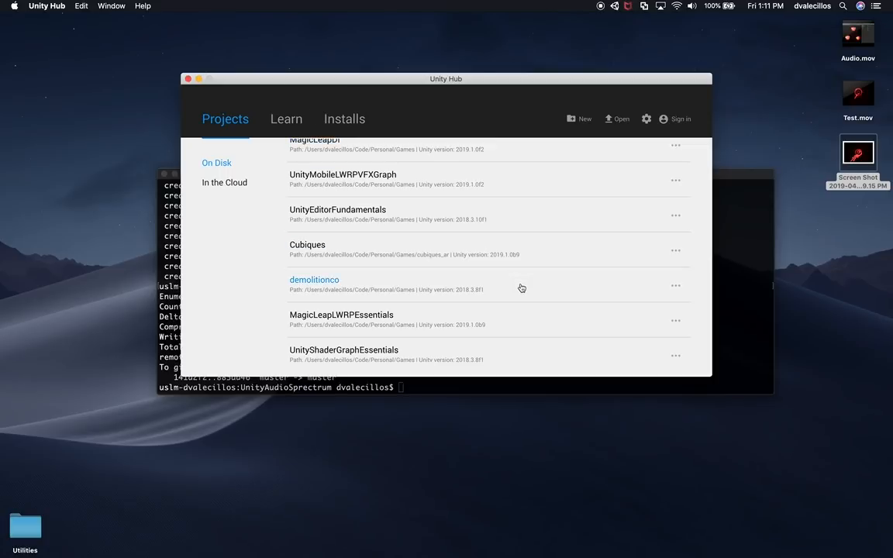
Review installed Unity versions, then reopen Unity Hub's Projects list headed by UnityLWRPEssentials.
scroll(up, 3)
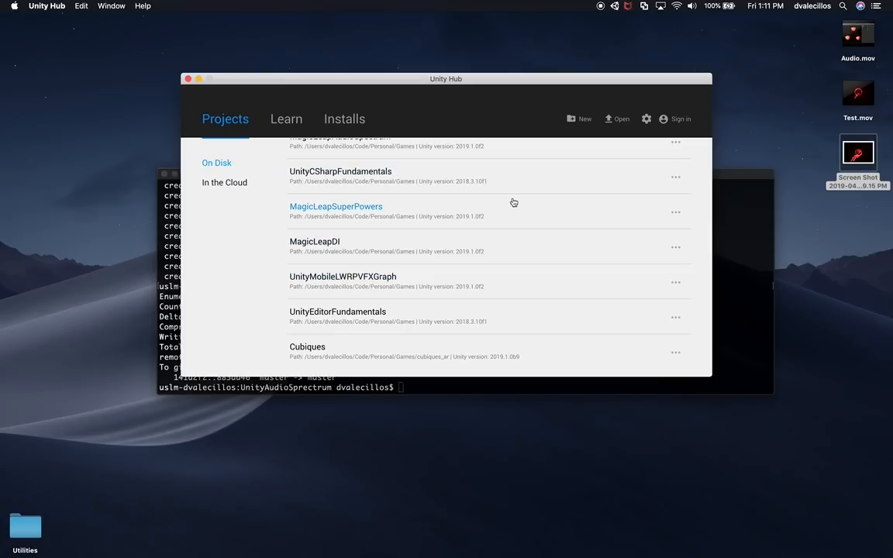
mouse_move(370, 118)
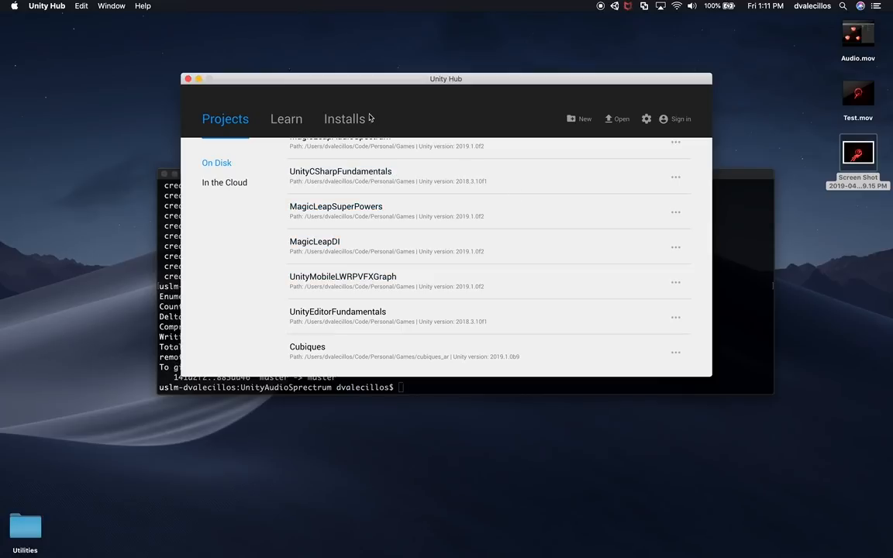
click(344, 117)
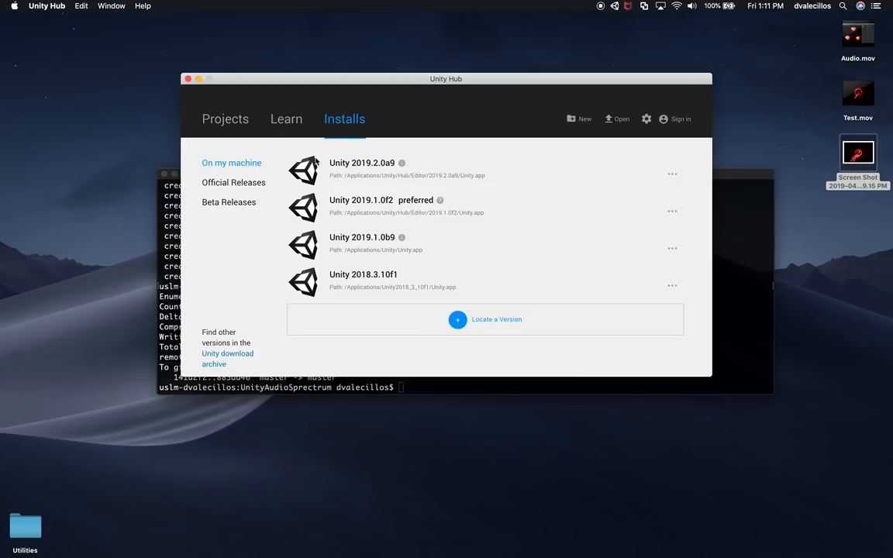
click(225, 118)
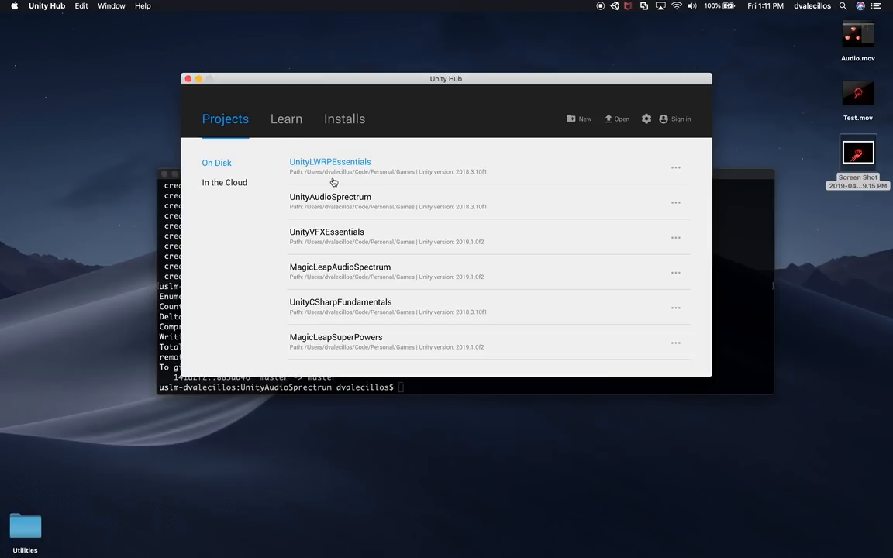
mouse_move(459, 174)
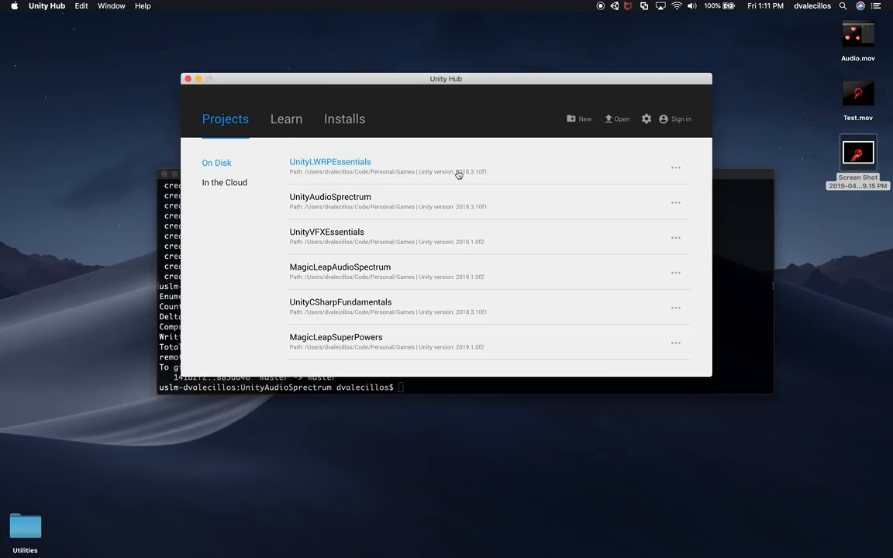
mouse_move(311, 173)
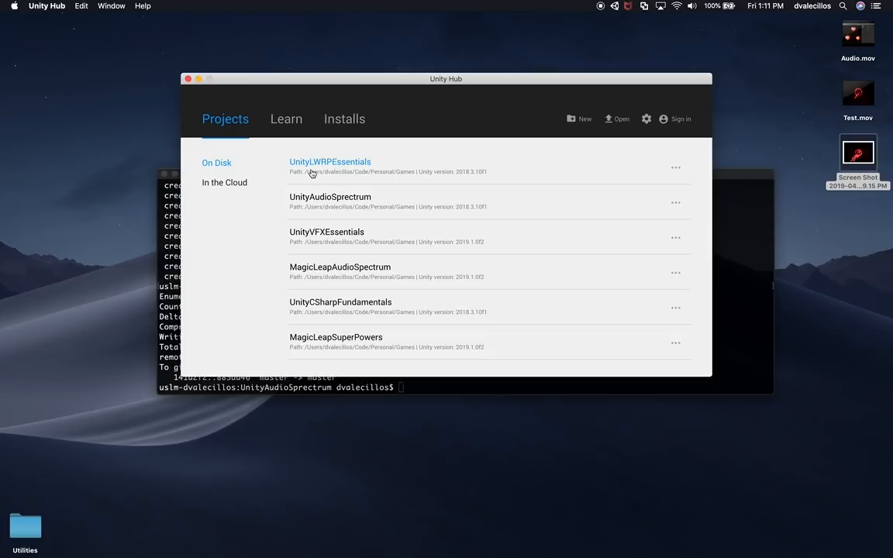
mouse_move(379, 169)
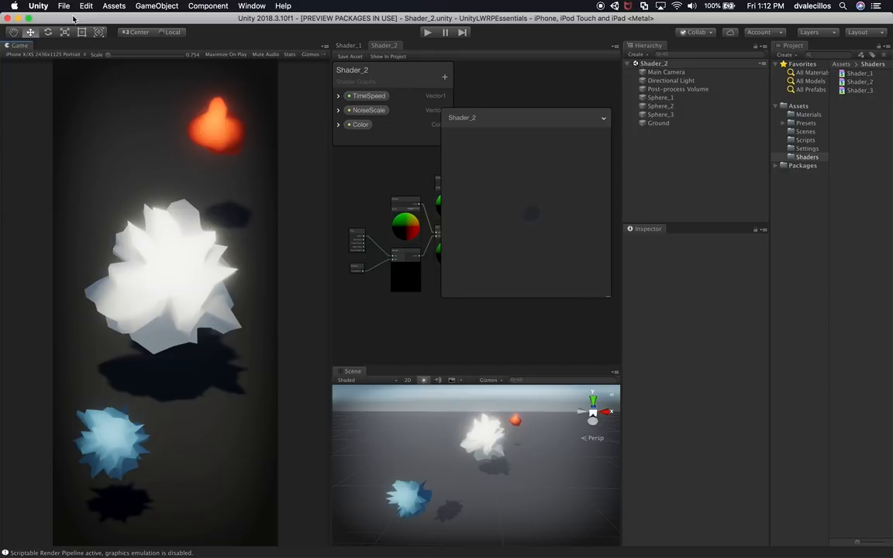
click(614, 7)
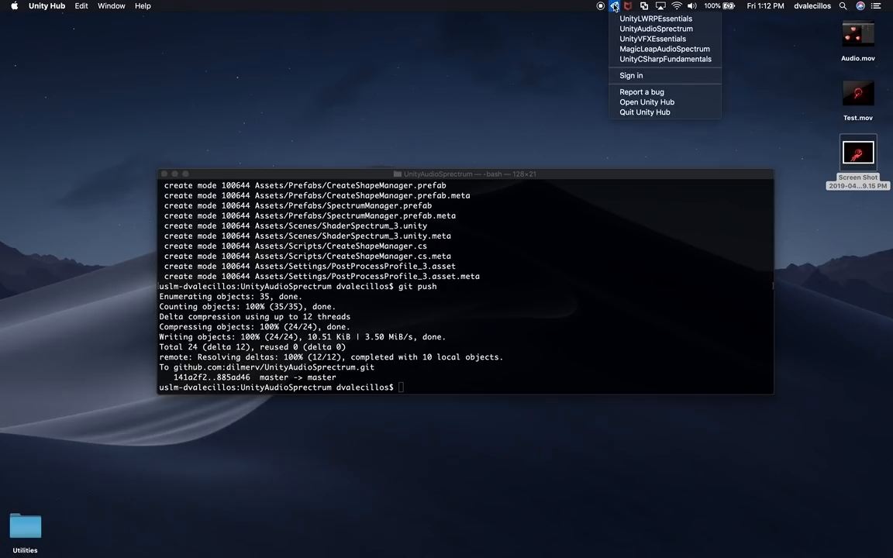
mouse_move(645, 112)
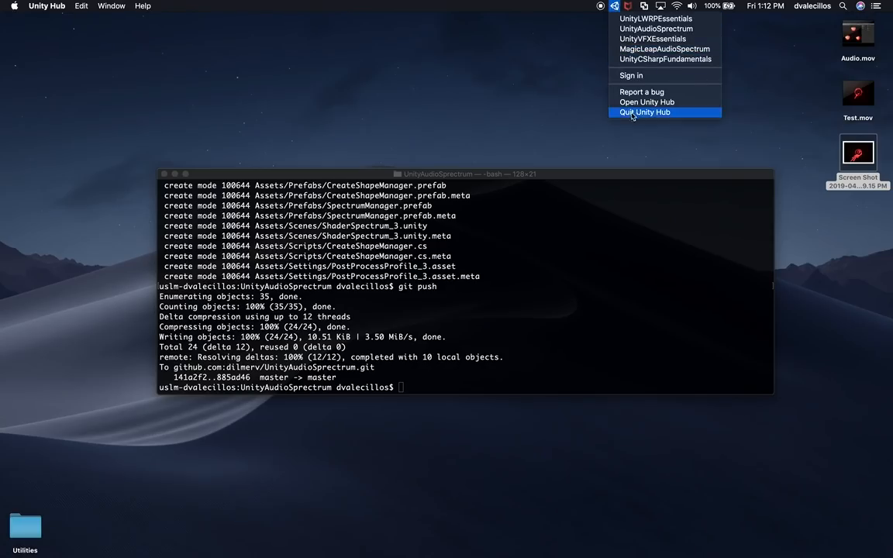
click(646, 102)
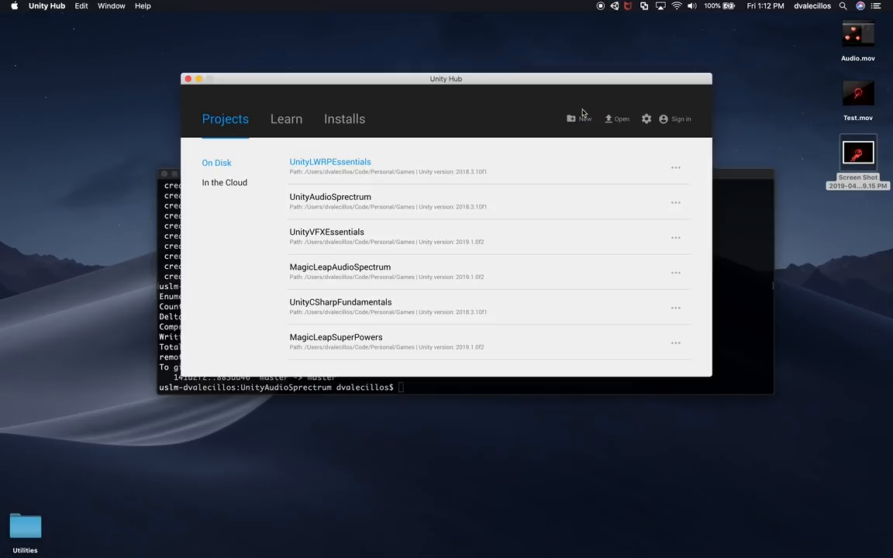
mouse_move(676, 170)
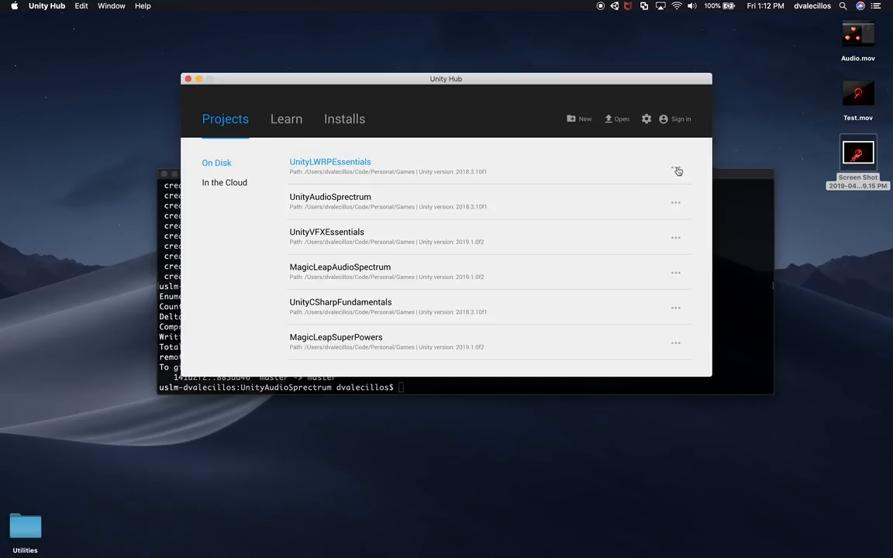
In Advanced Open for UnityLWRPEssentials, choose Unity 2019.1.0f2 and the WebGL build target.
click(676, 171)
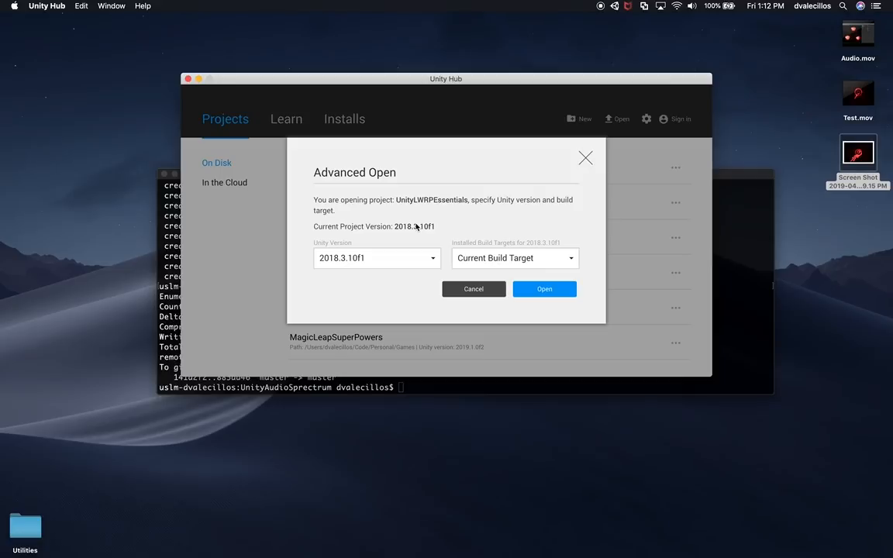
click(378, 257)
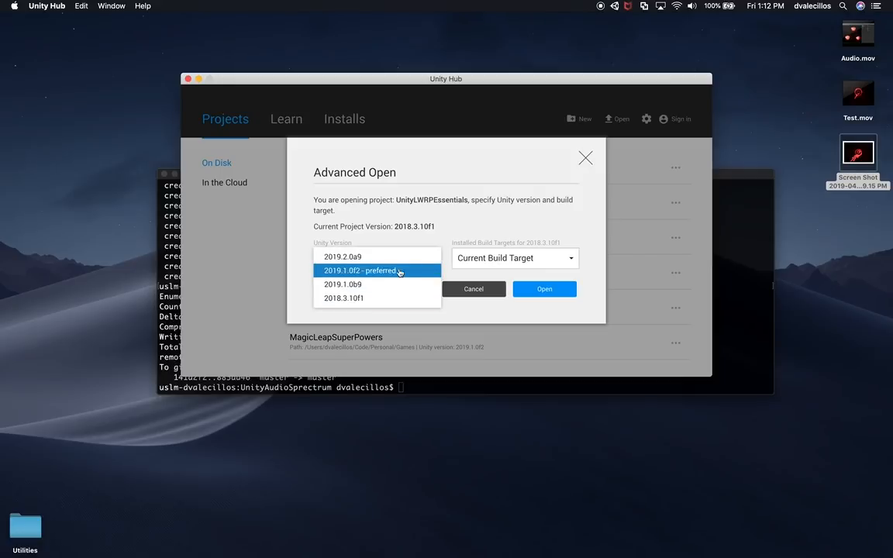
mouse_move(341, 276)
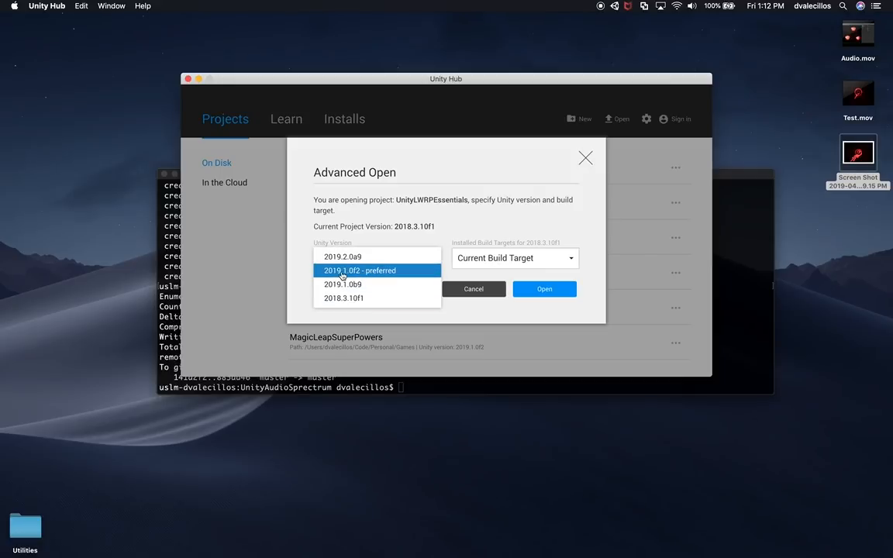
click(359, 270)
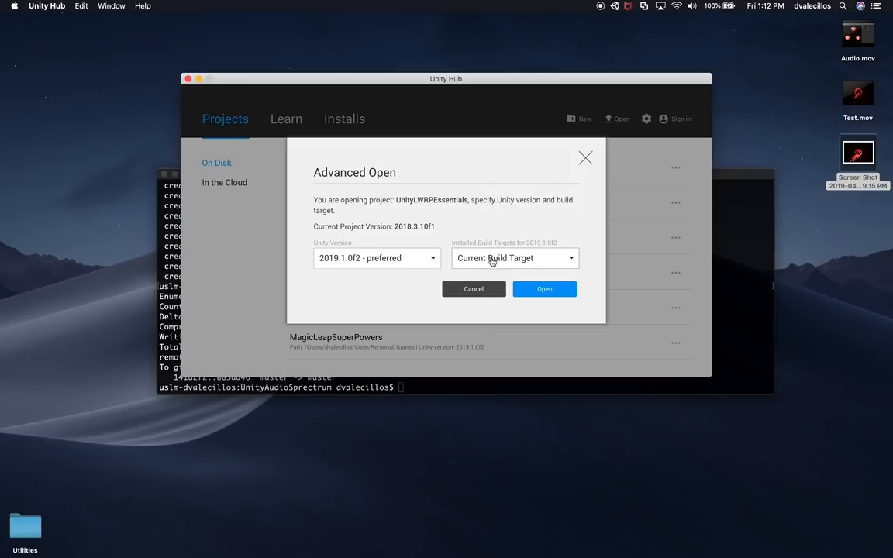
click(515, 257)
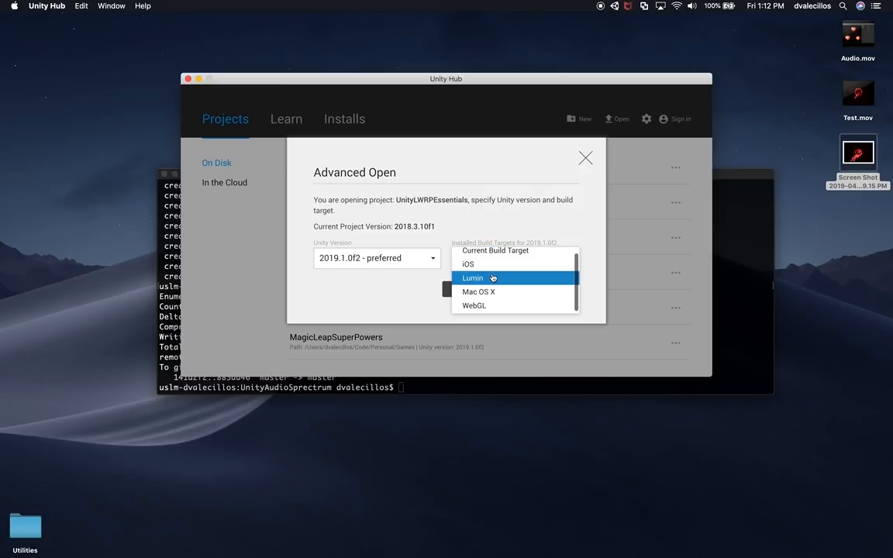
mouse_move(488, 306)
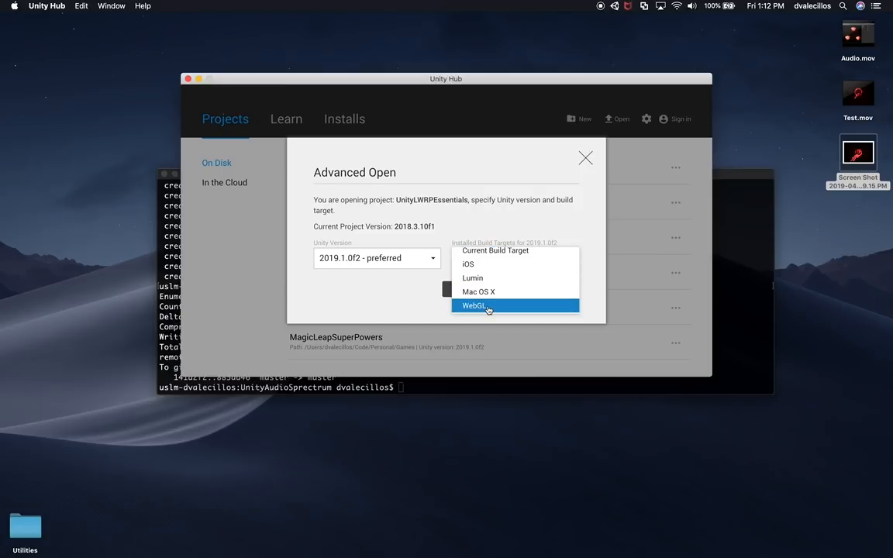
click(474, 303)
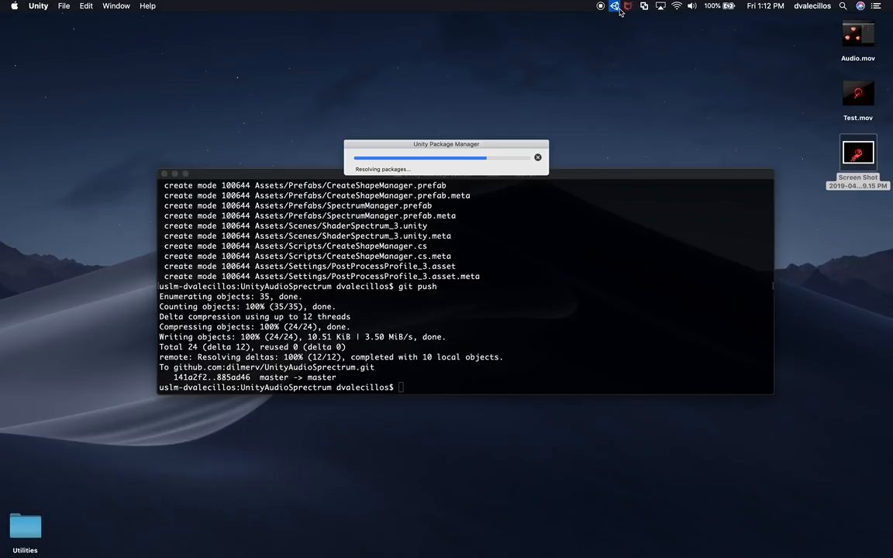
View the Installs list and browse the 2019.1.0f2 install's add-on modules without adding any.
click(614, 6)
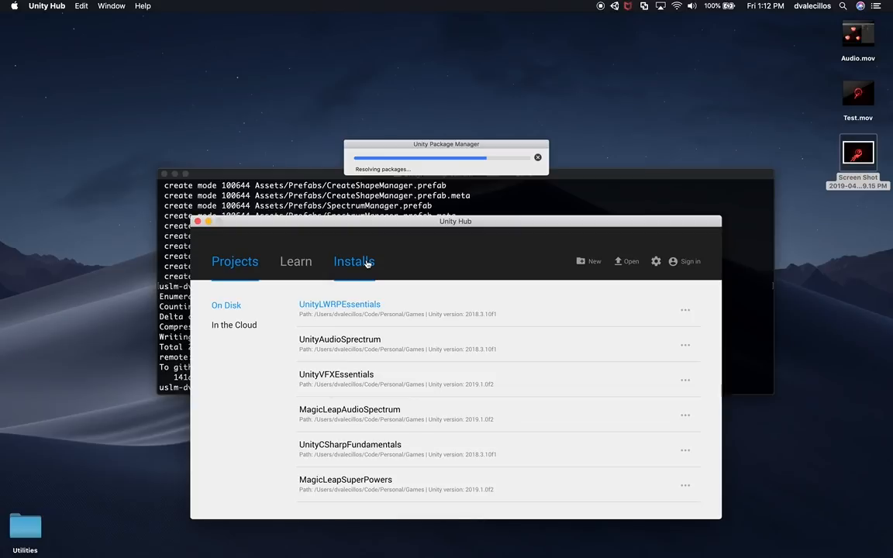
click(353, 261)
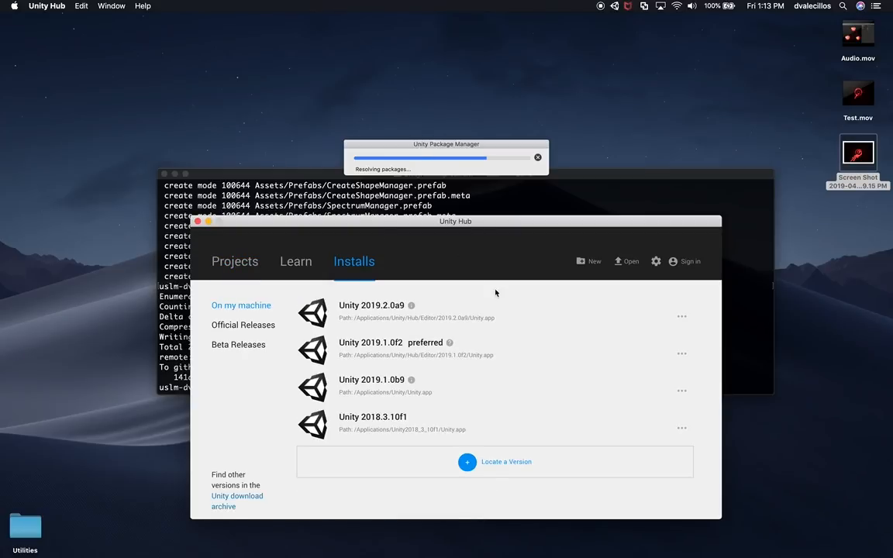
mouse_move(378, 406)
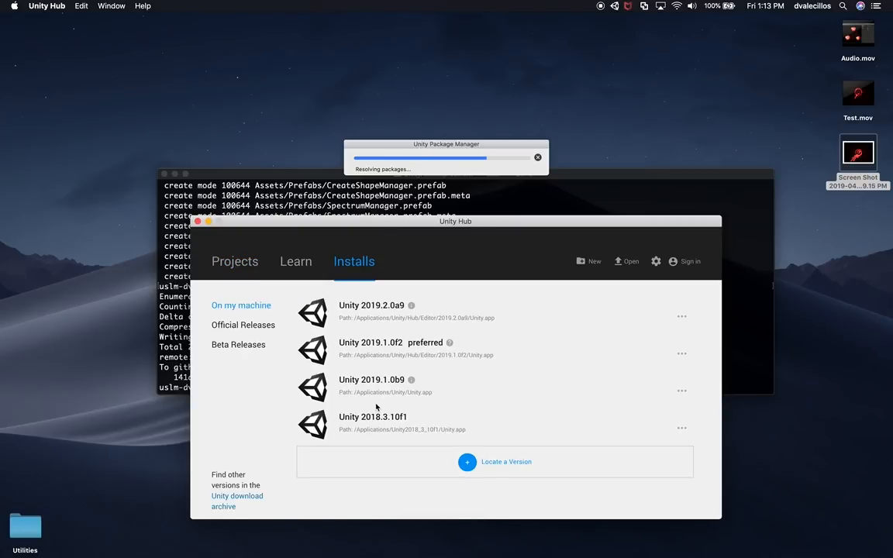
click(682, 316)
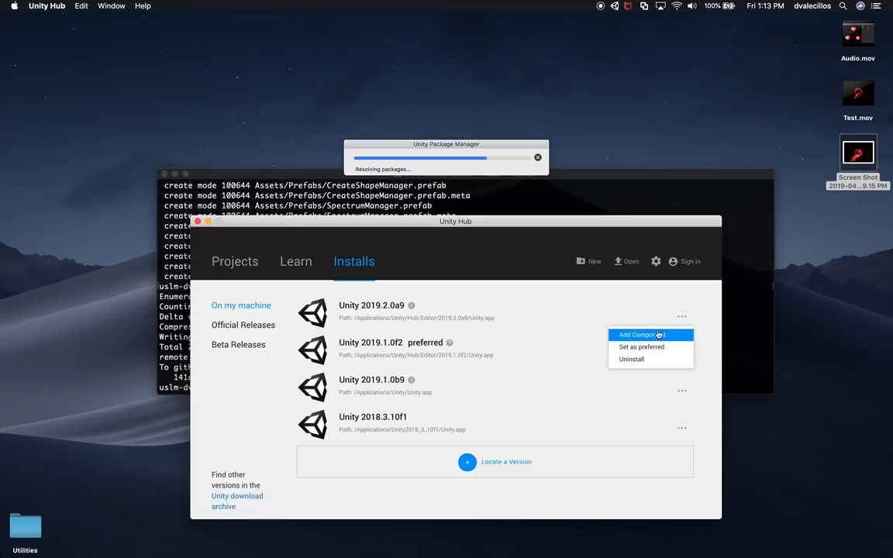
click(637, 335)
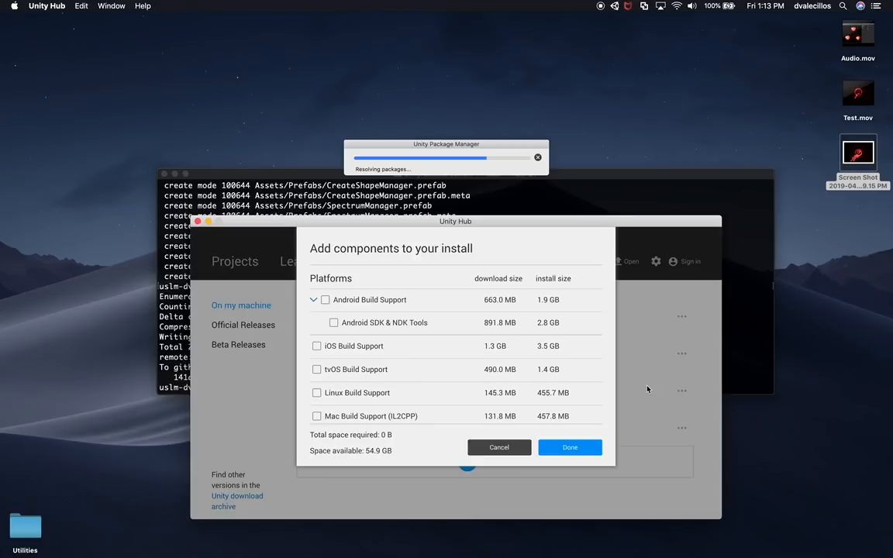
scroll(down, 3)
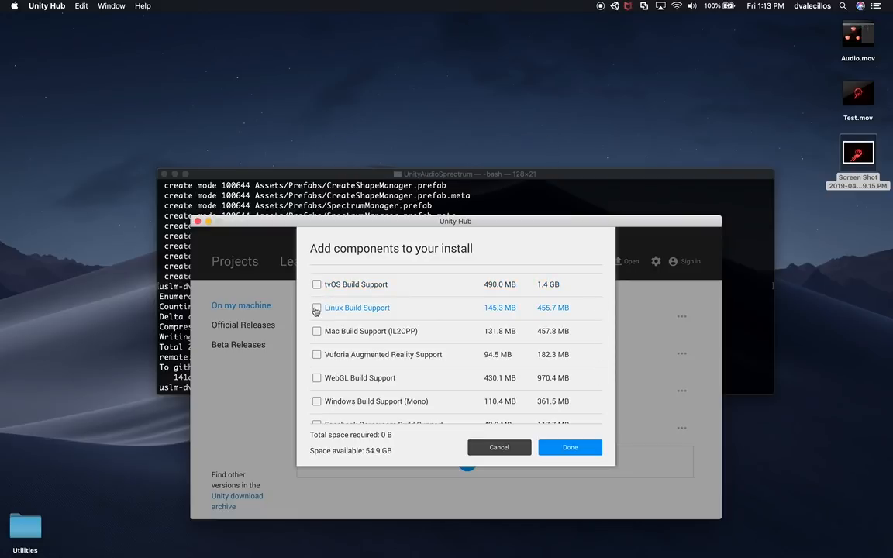
click(499, 447)
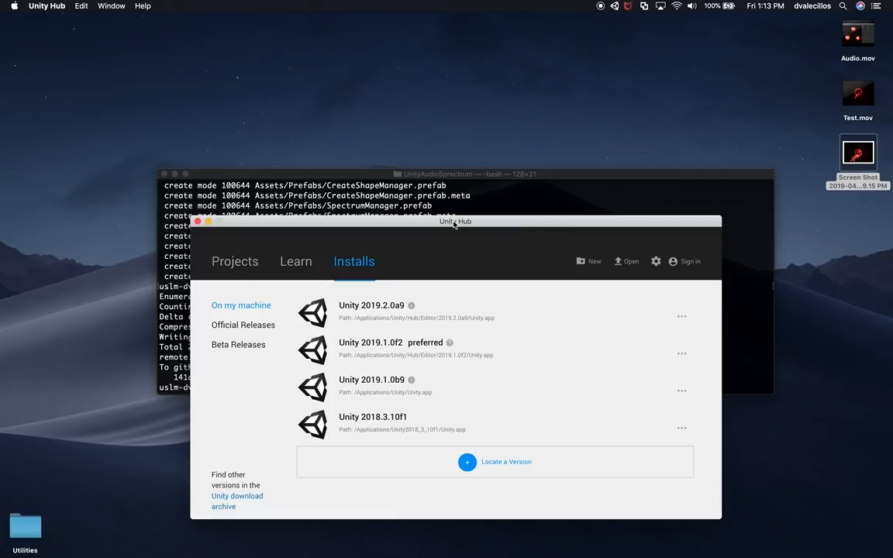
drag(456, 220, 487, 189)
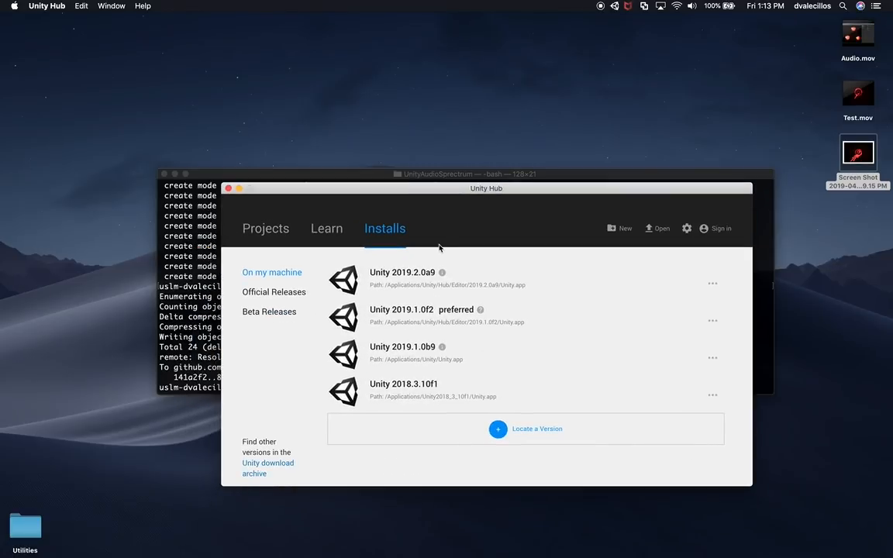
mouse_move(415, 282)
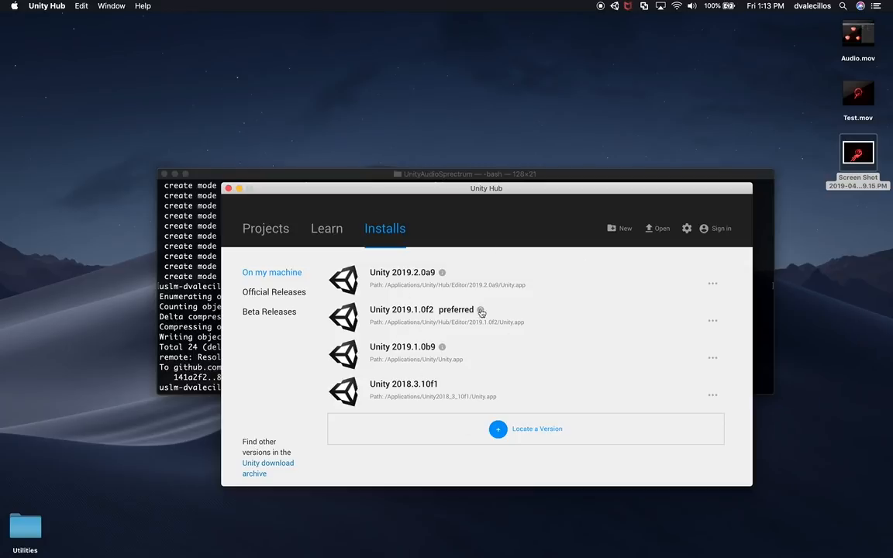
Switch the editor to the Default layout from the saved layouts list.
drag(486, 188, 489, 174)
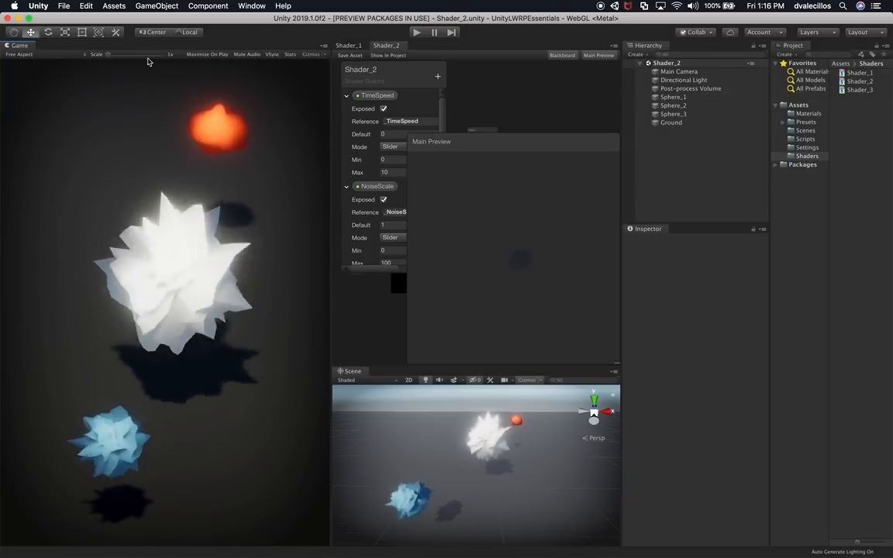
click(865, 31)
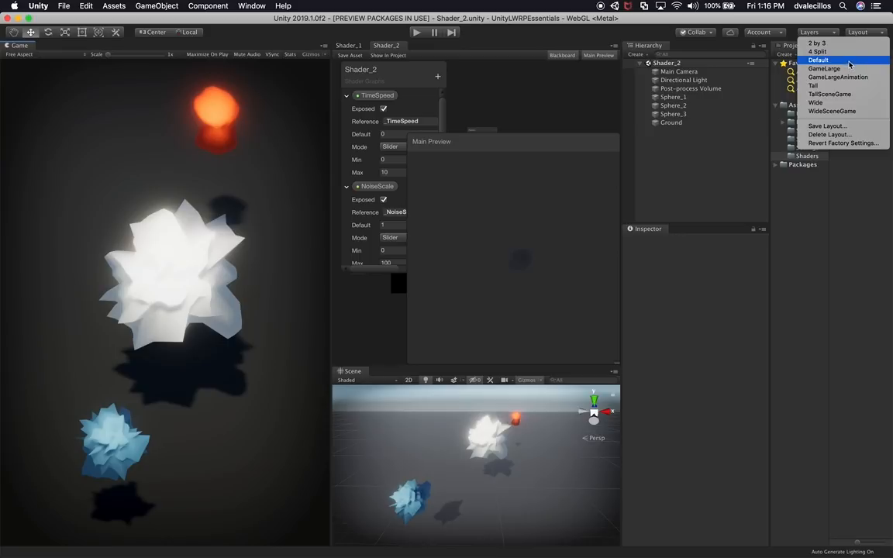
click(818, 59)
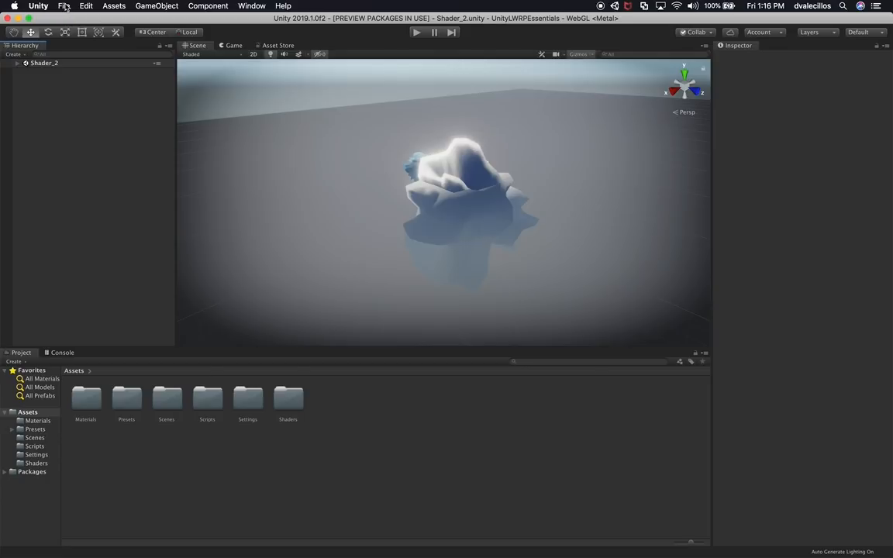
click(63, 6)
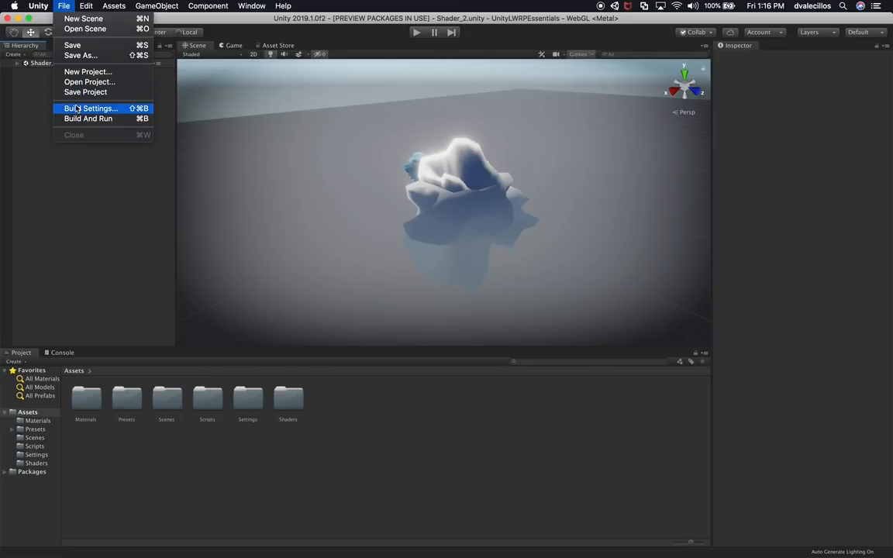
Open Build Settings showing Shader_2 in the build with WebGL active.
click(92, 108)
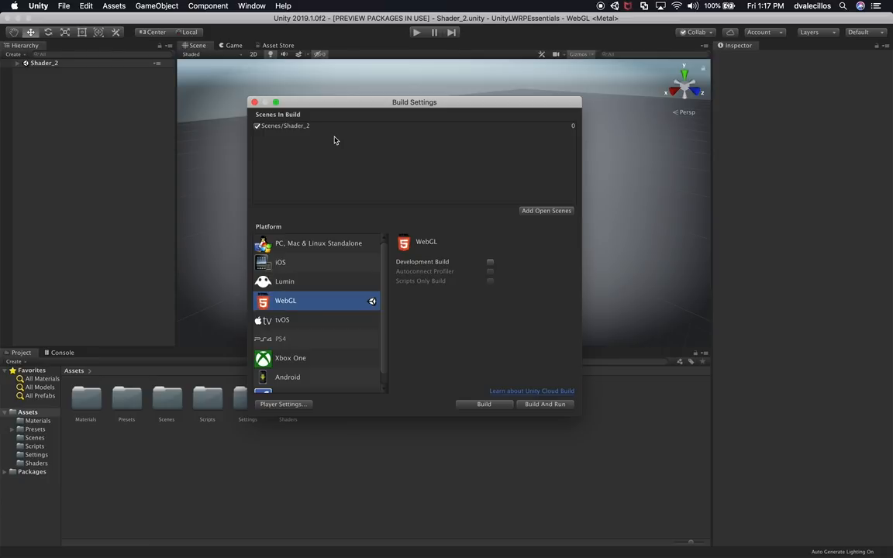
mouse_move(409, 257)
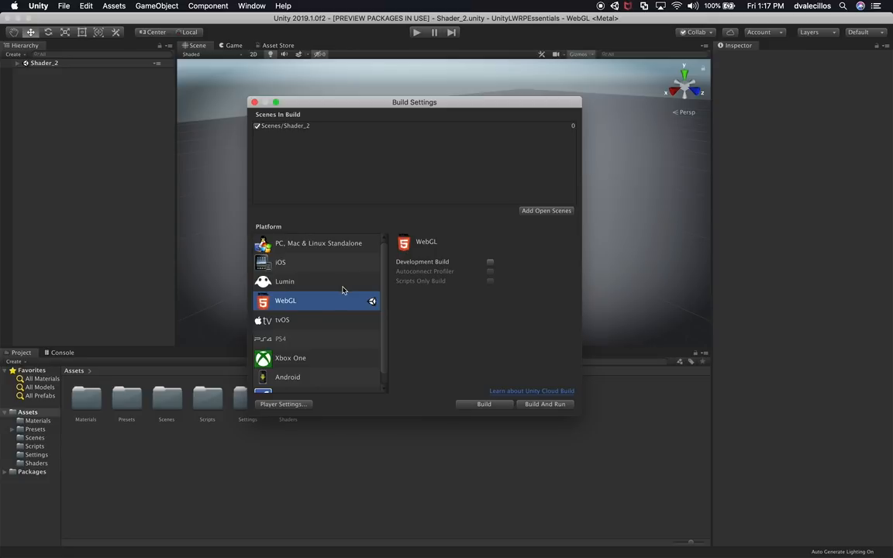
mouse_move(319, 302)
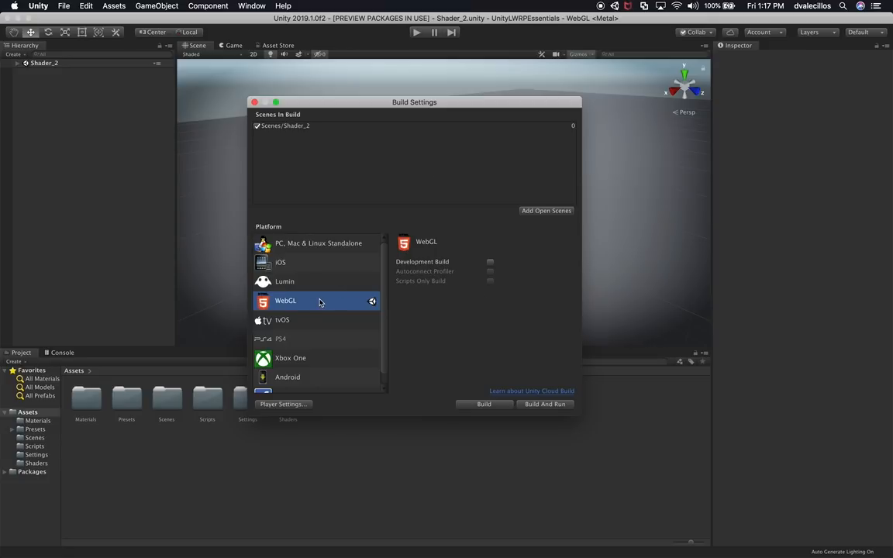
mouse_move(393, 378)
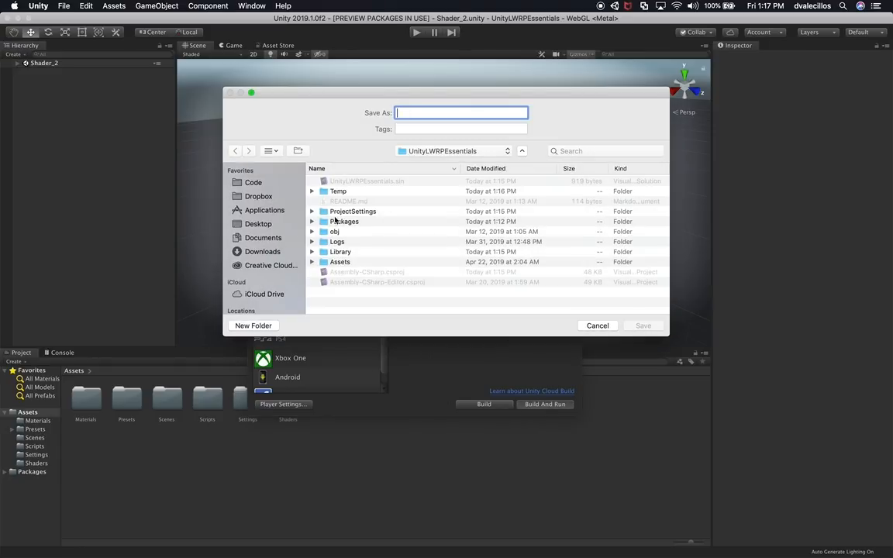
Save the WebGL build to the Desktop as UnityLWRPEssentialsWebGL.
click(257, 224)
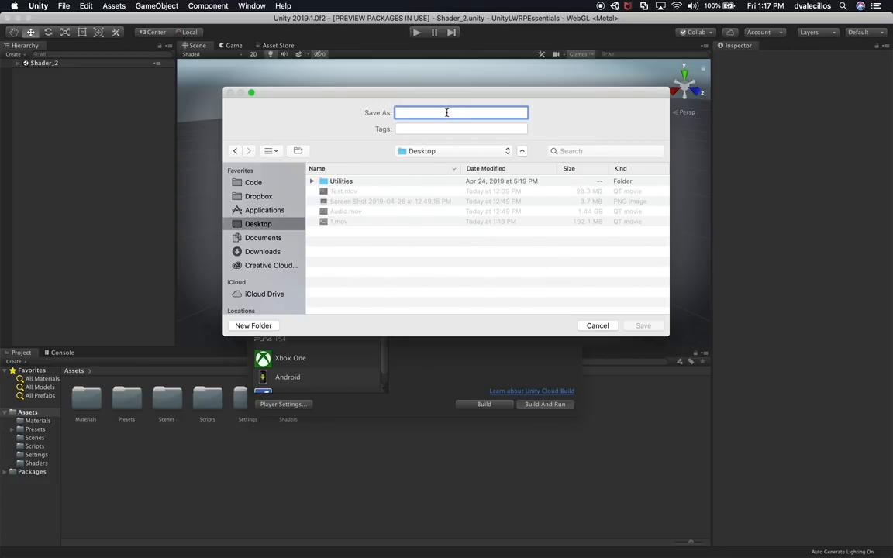
text(UnityLWRPEssentialsWeb)
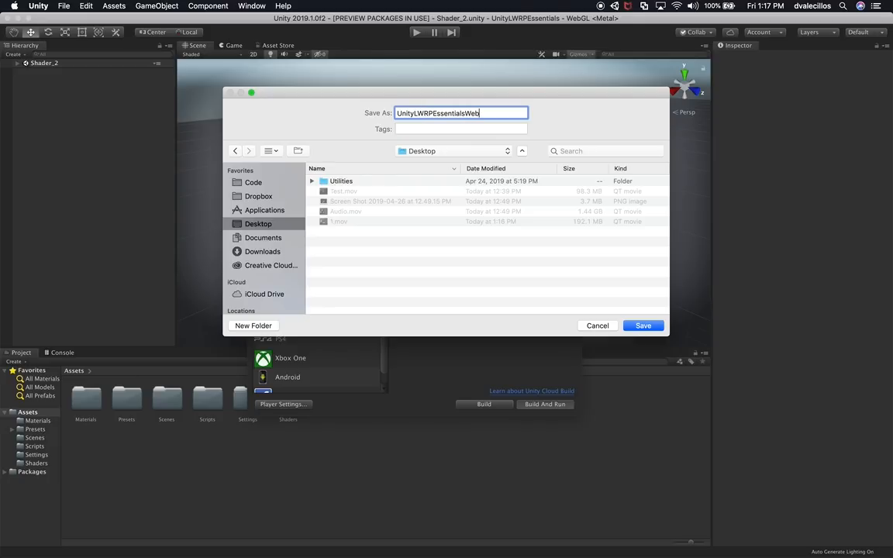
text(GL)
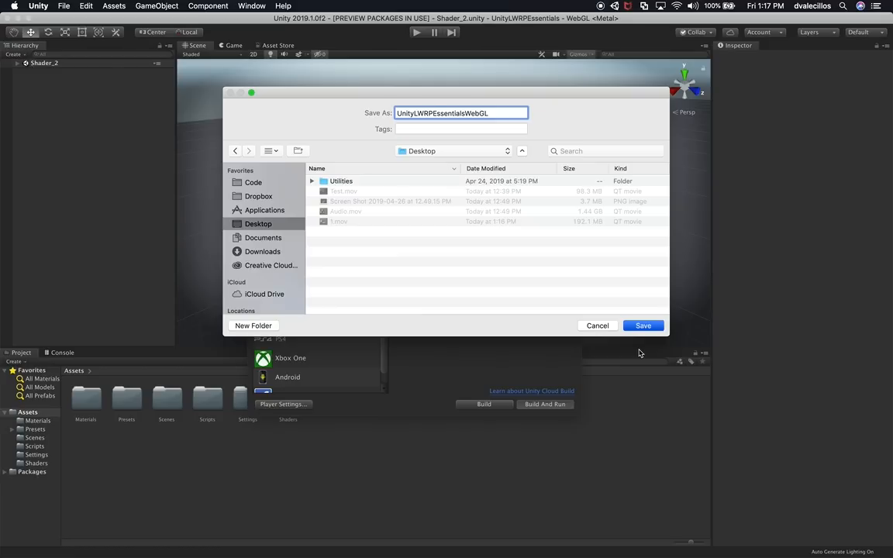
click(643, 325)
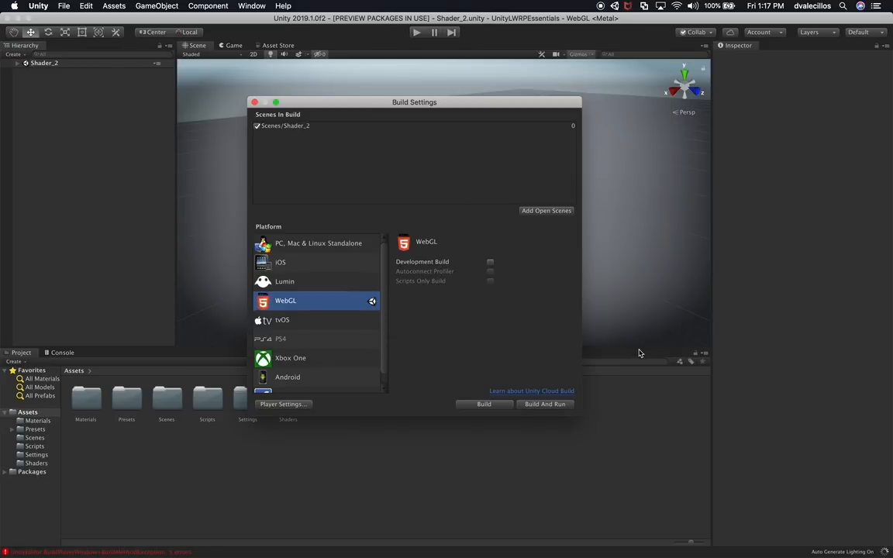
mouse_move(346, 433)
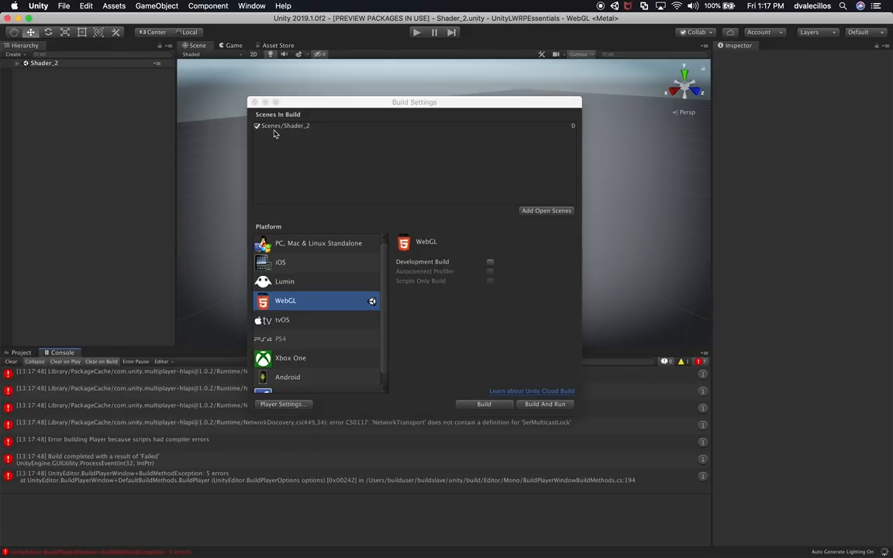
Close Build Settings and inspect a NetworkTransport SetMulticastLock compile error in the Console.
click(258, 102)
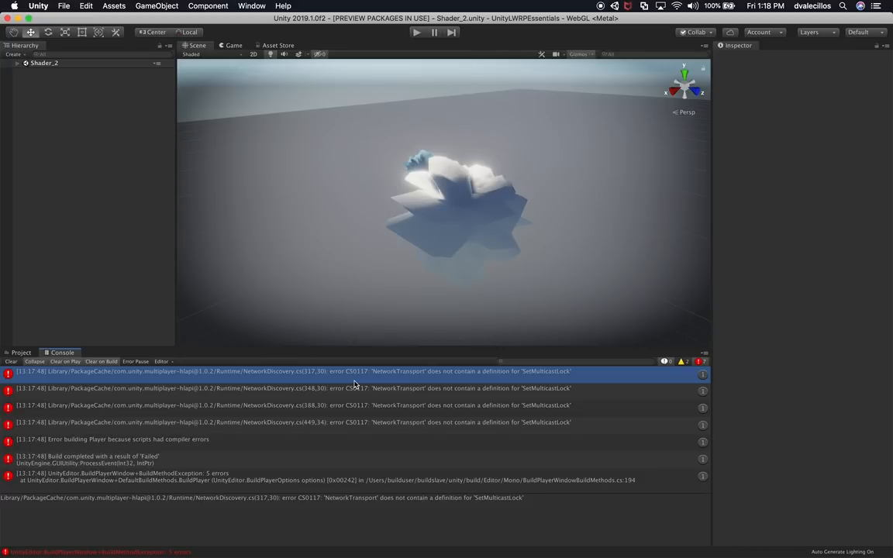
click(337, 387)
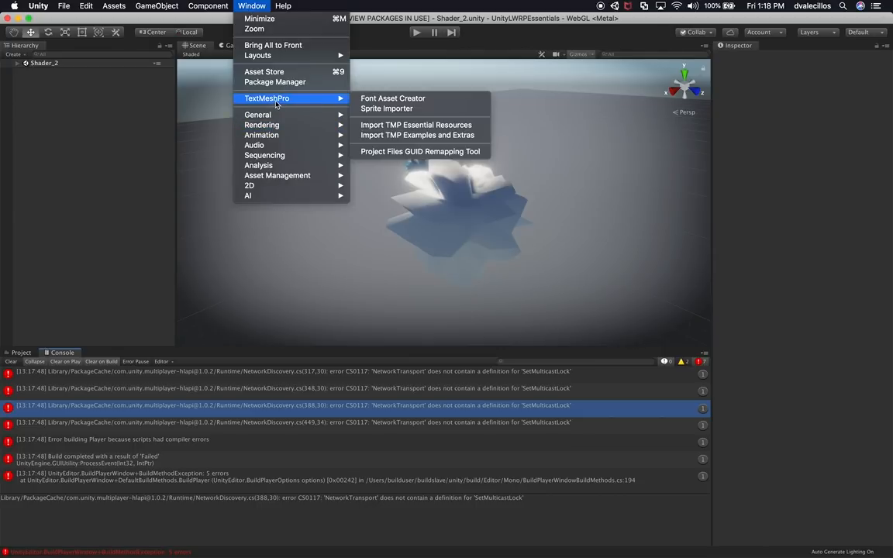
click(274, 81)
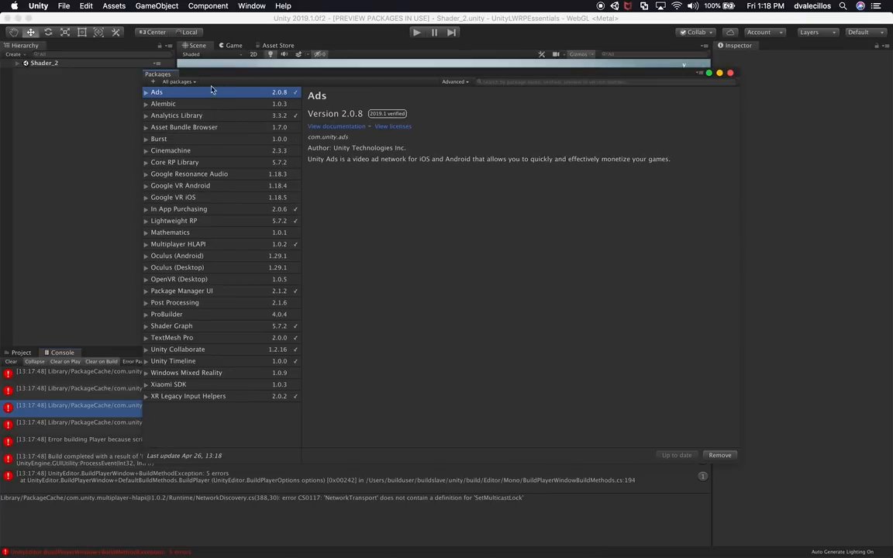
mouse_move(194, 117)
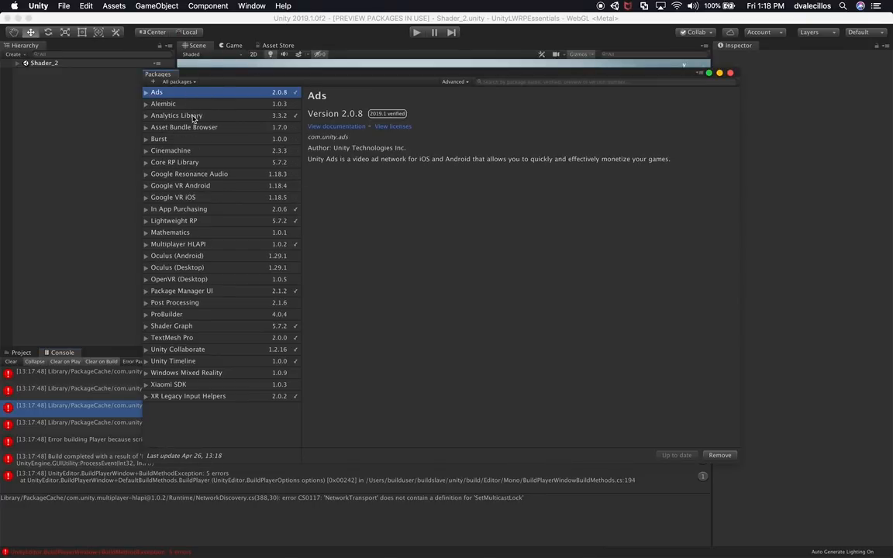
click(145, 92)
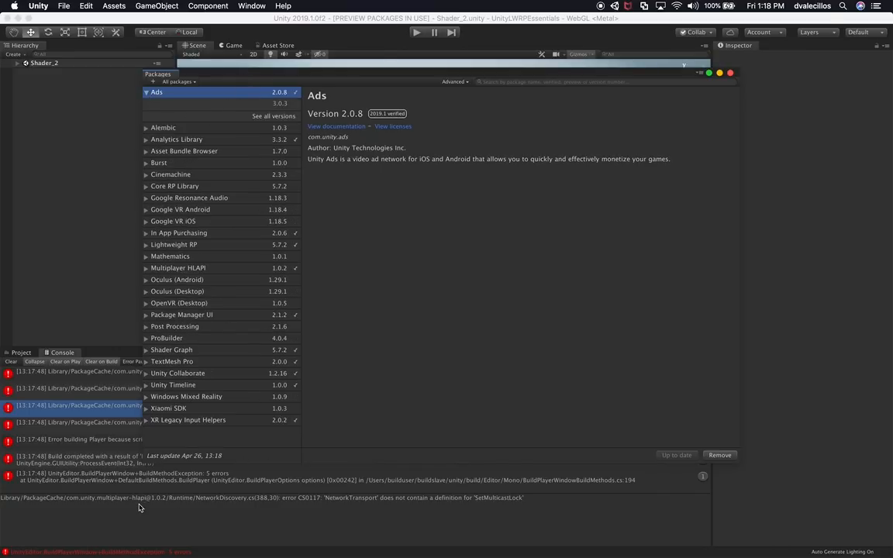
mouse_move(242, 276)
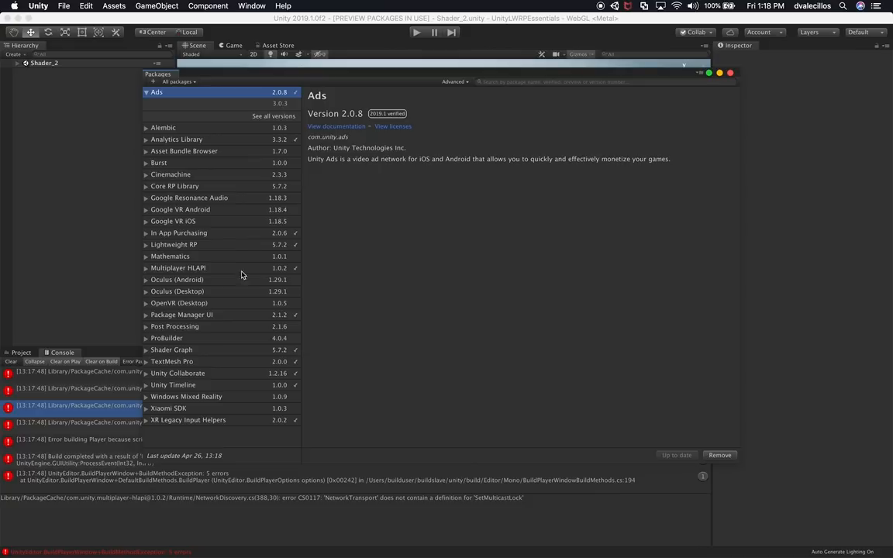
click(180, 233)
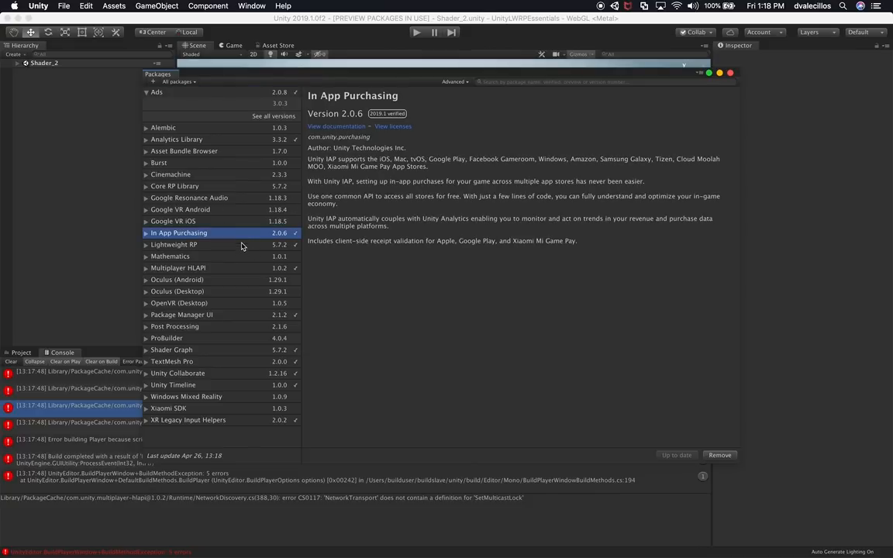
click(176, 266)
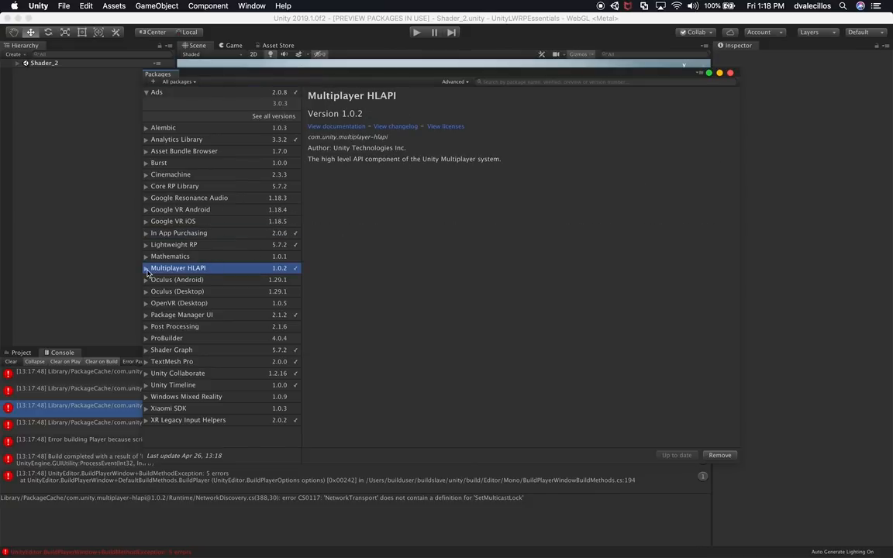
click(145, 266)
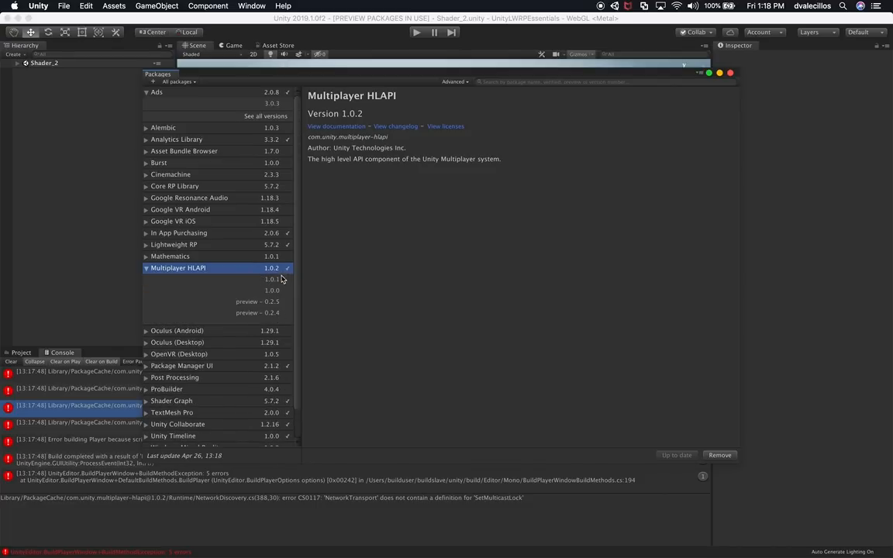
mouse_move(220, 293)
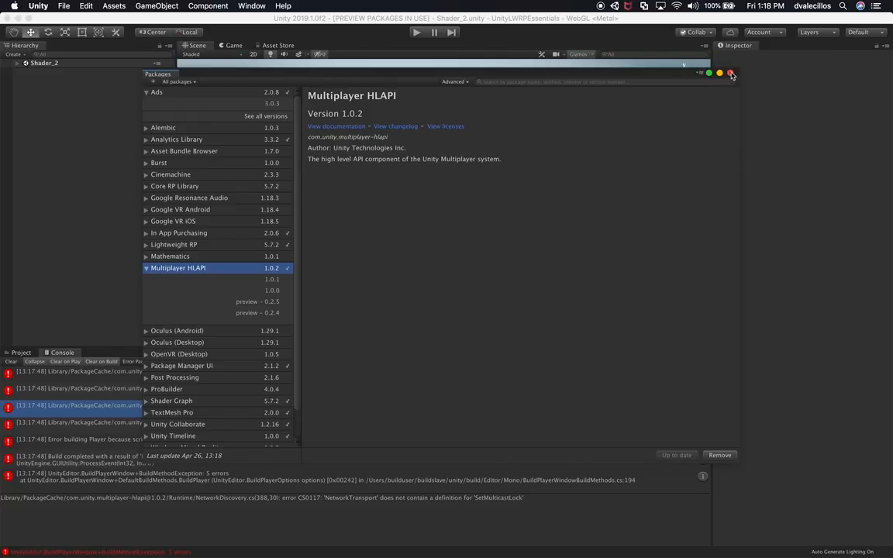
click(64, 6)
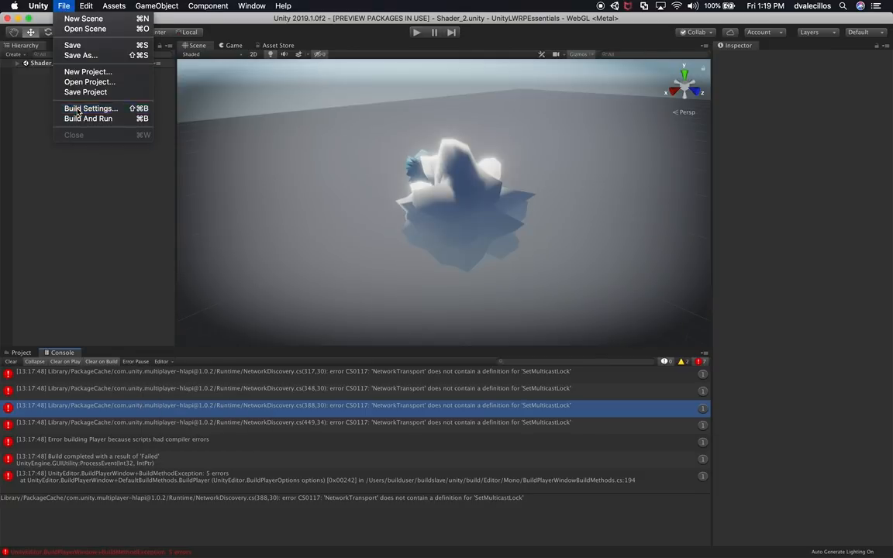
Scroll through the WebGL Player's Other Settings in Project Settings.
click(90, 108)
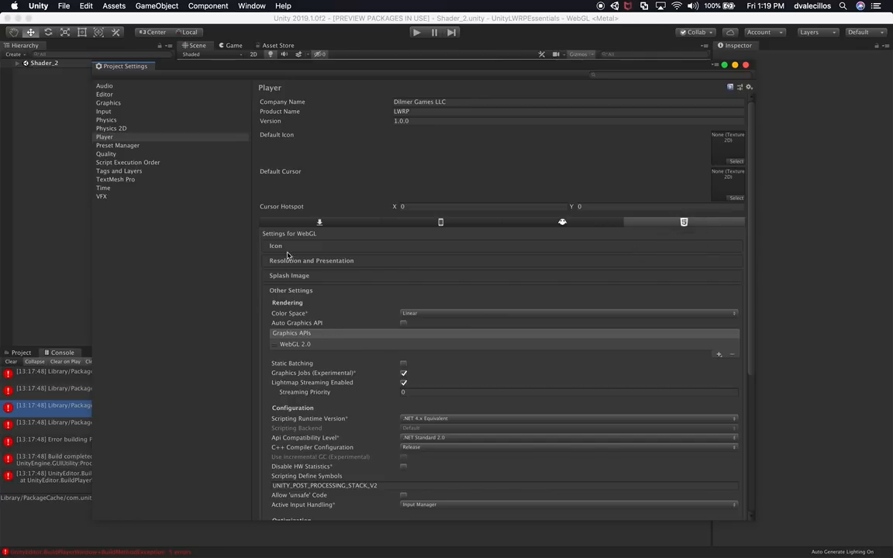
mouse_move(313, 324)
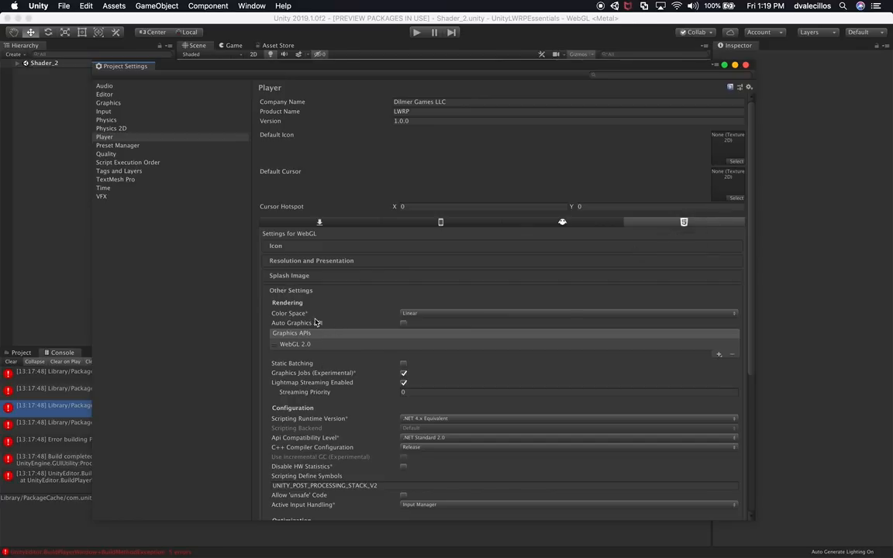
scroll(down, 3)
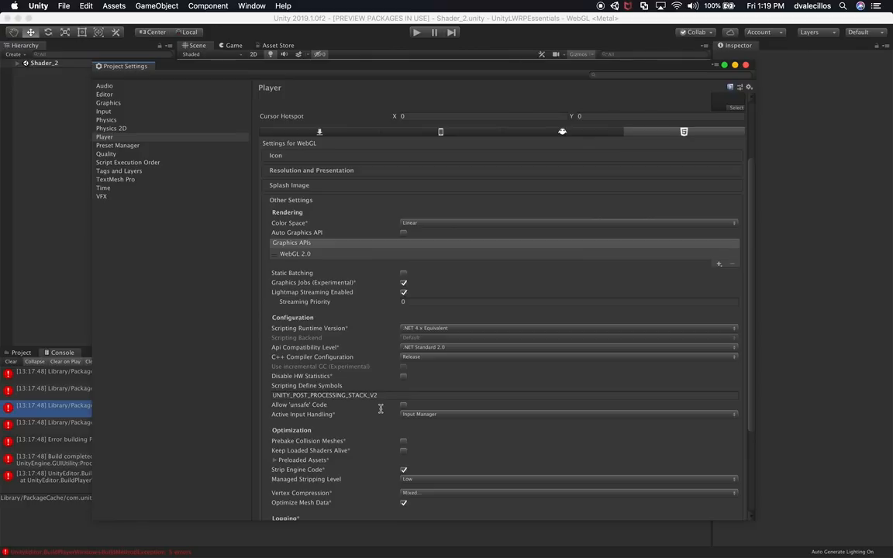
mouse_move(326, 329)
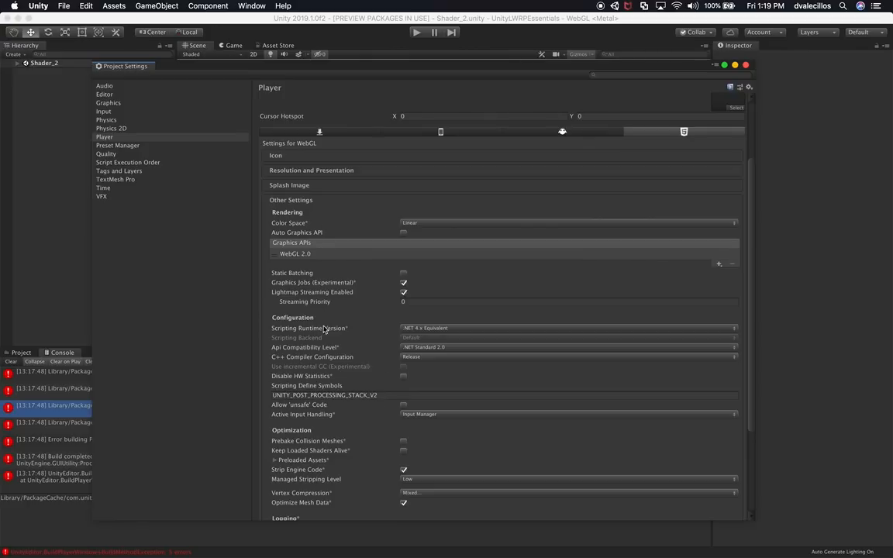
scroll(down, 3)
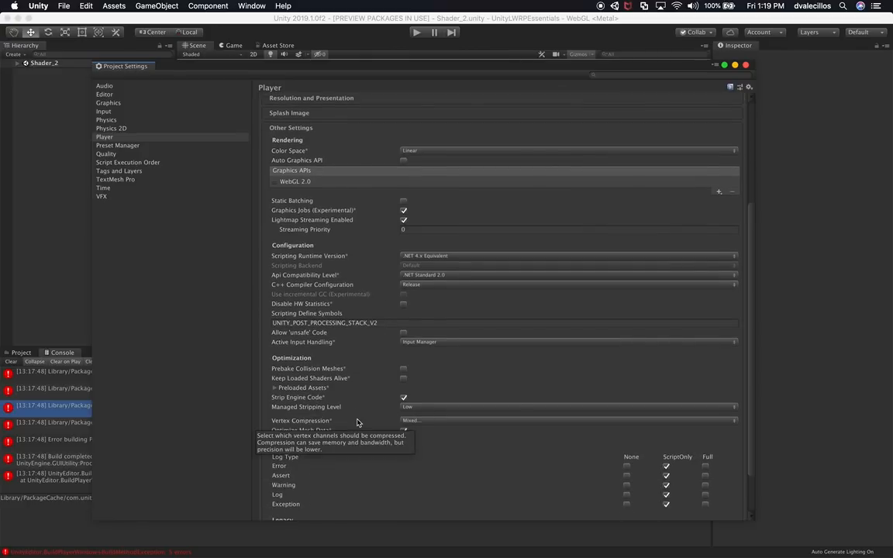
scroll(down, 3)
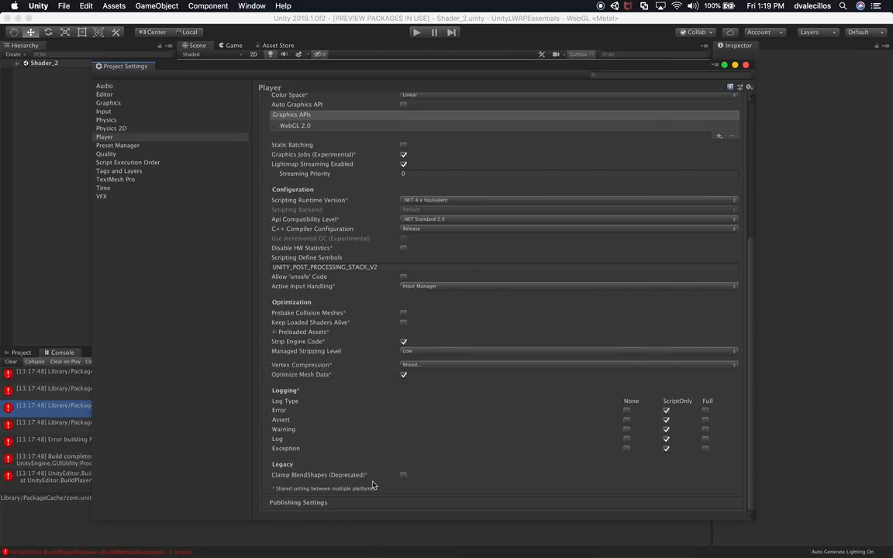
scroll(up, 3)
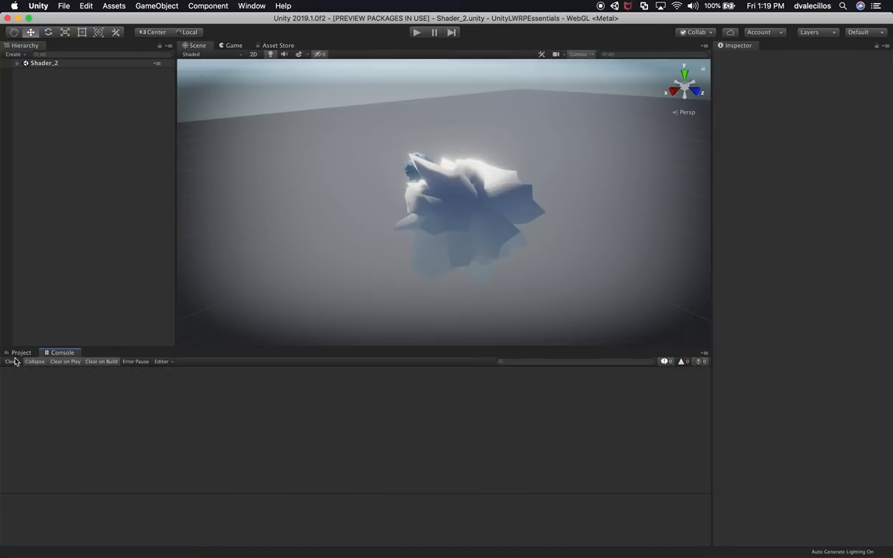
Retry the WebGL build to the same output location, which fails again with Console errors.
click(64, 7)
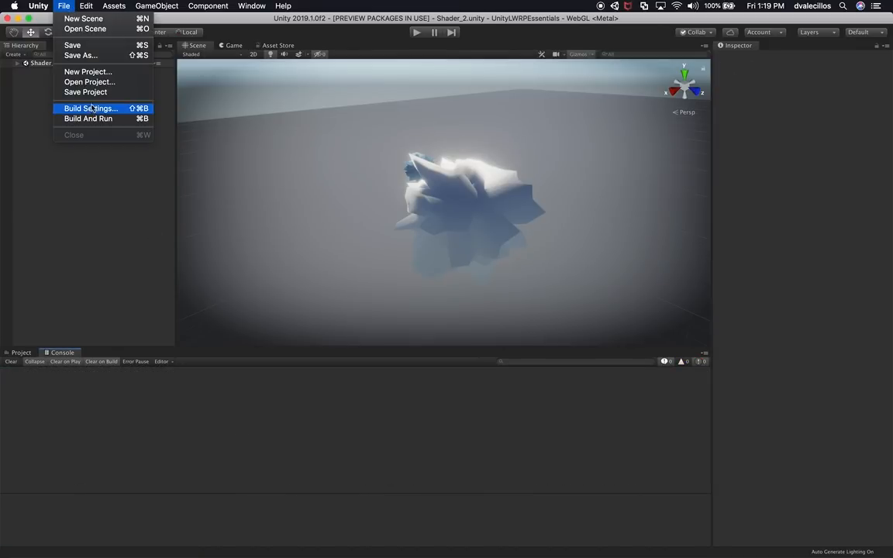
click(90, 108)
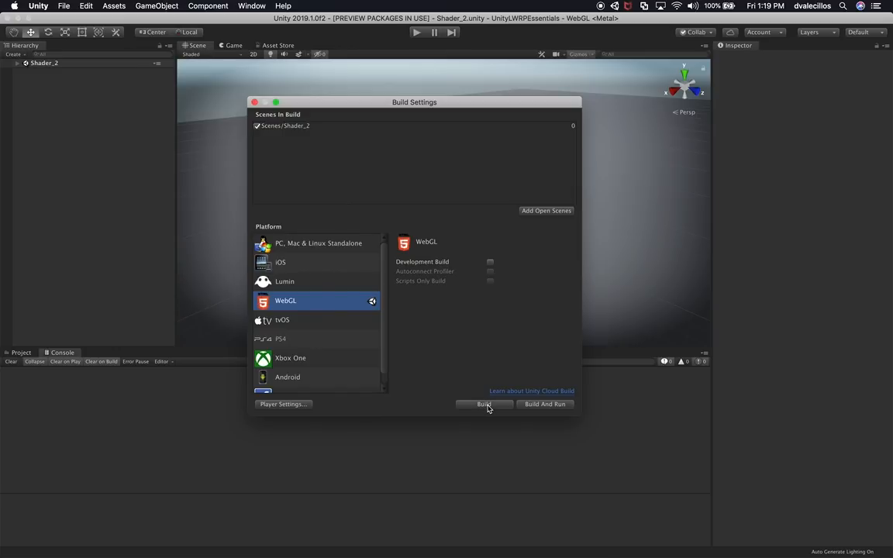
click(483, 402)
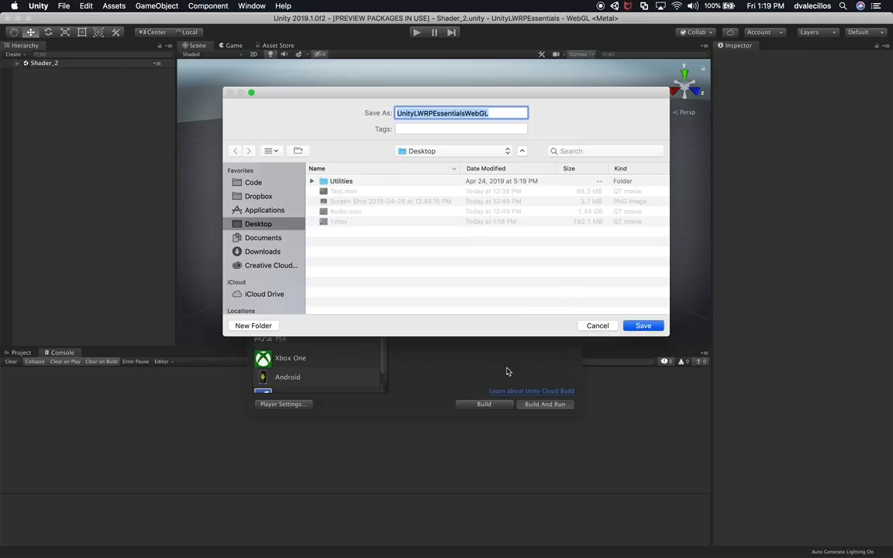
click(643, 325)
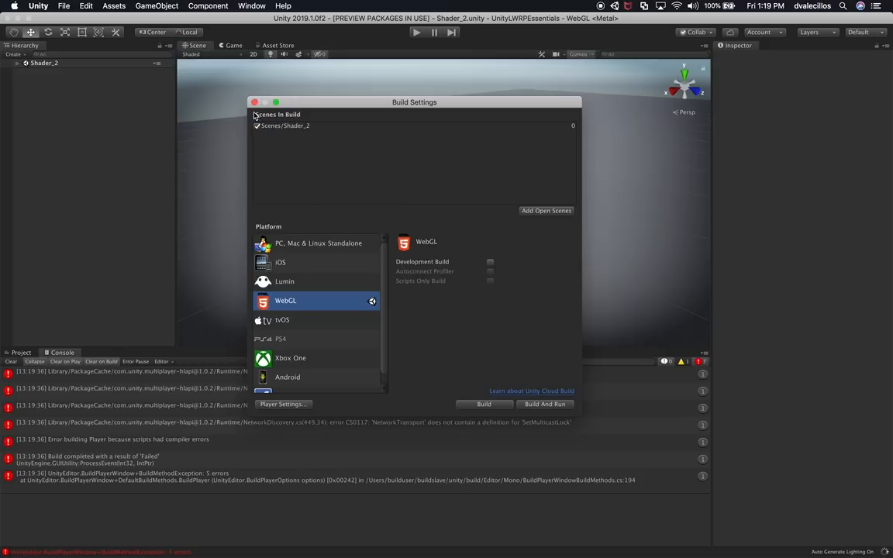
click(255, 102)
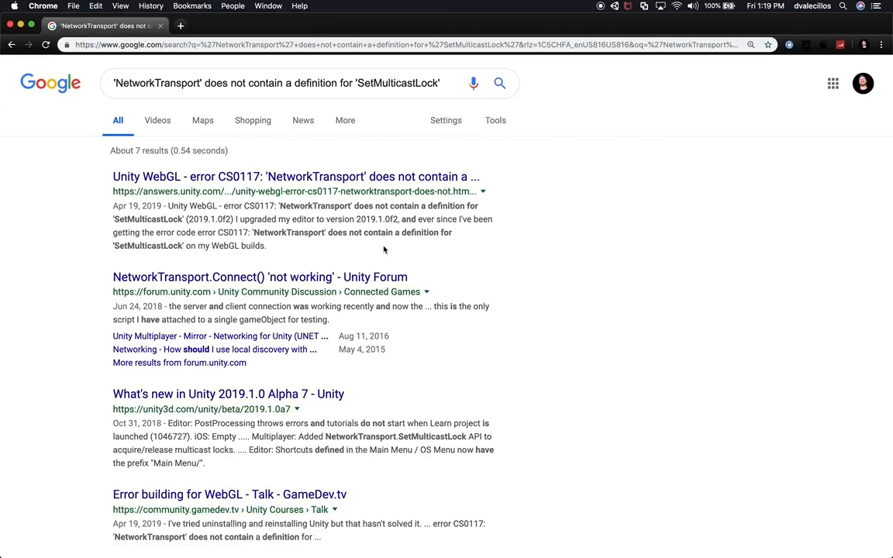
Open the Unity Answers SetMulticastLock thread and scroll to the reply about removing Multiplayer HLAPI.
click(294, 176)
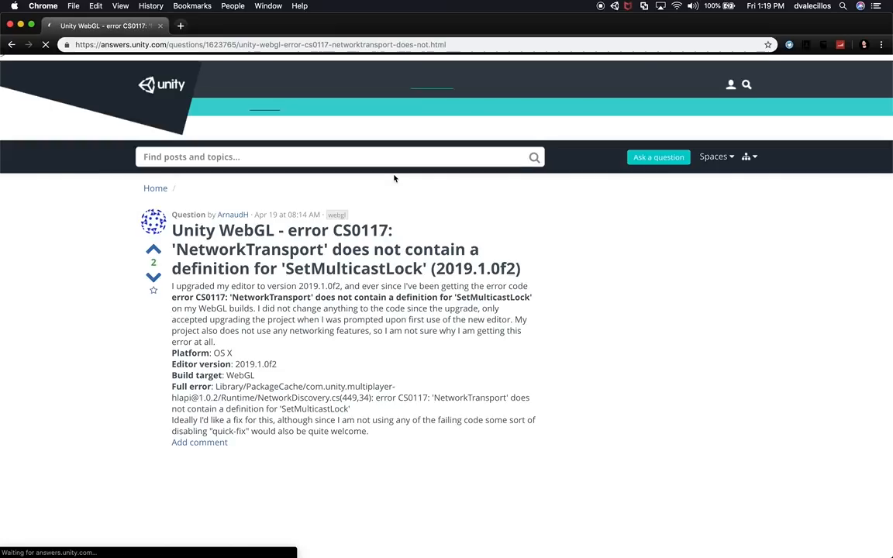
scroll(down, 3)
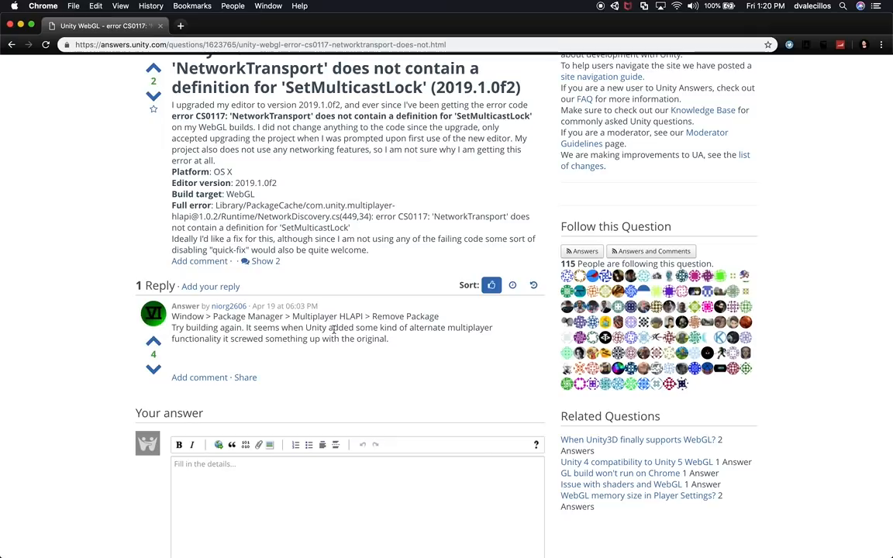
mouse_move(259, 350)
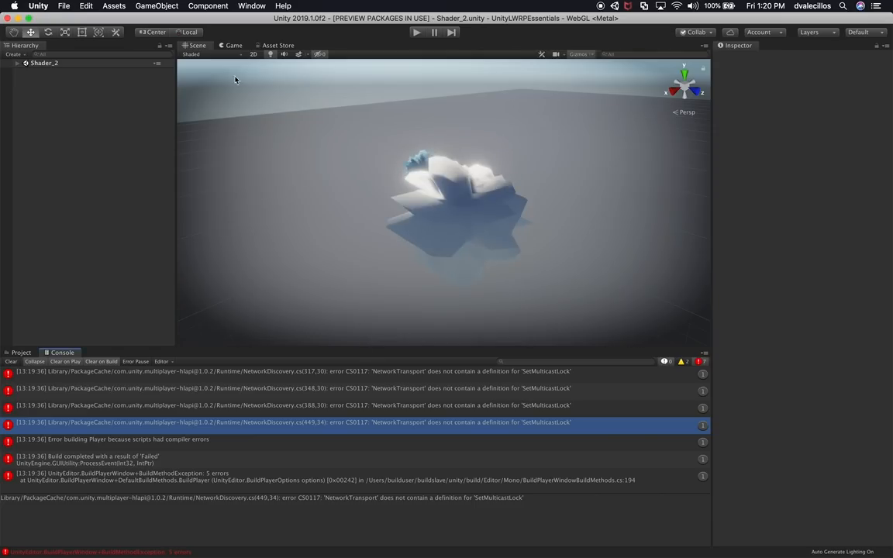
Remove the Multiplayer HLAPI 1.0.2 package via the Package Manager.
click(251, 6)
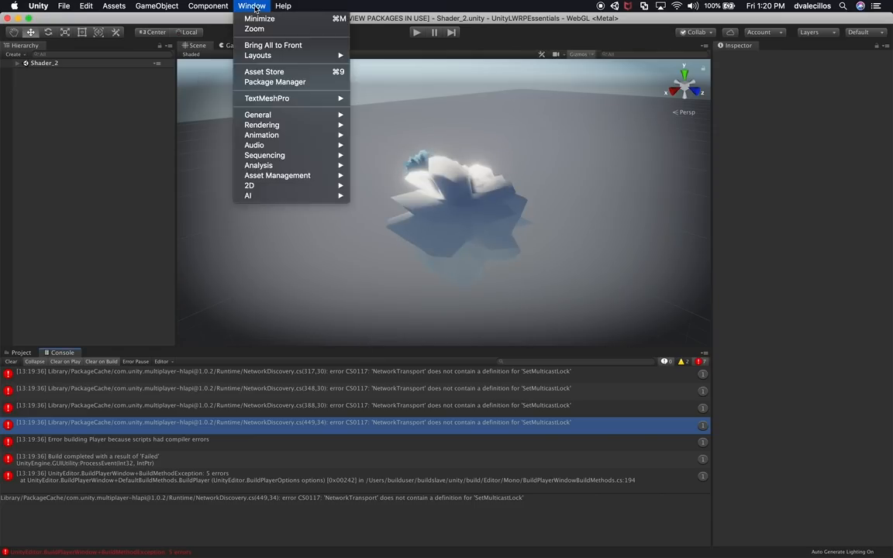
click(276, 81)
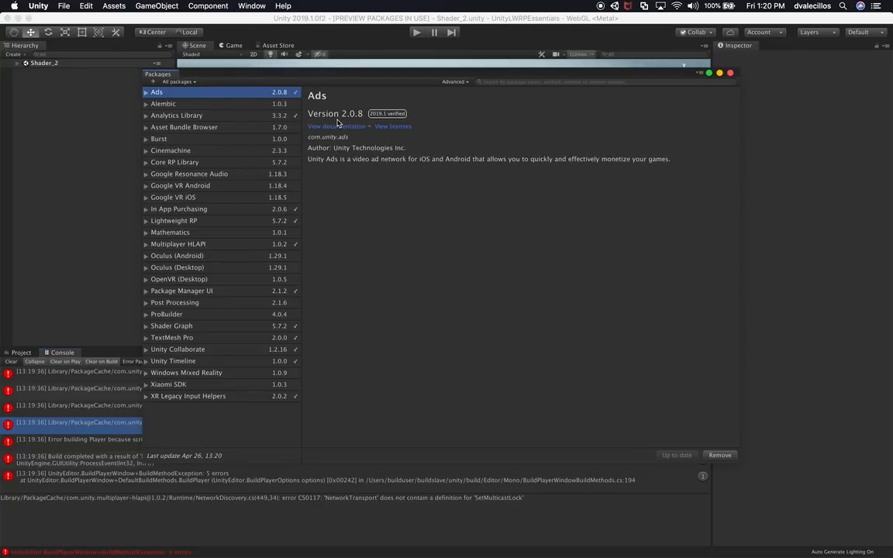
click(177, 243)
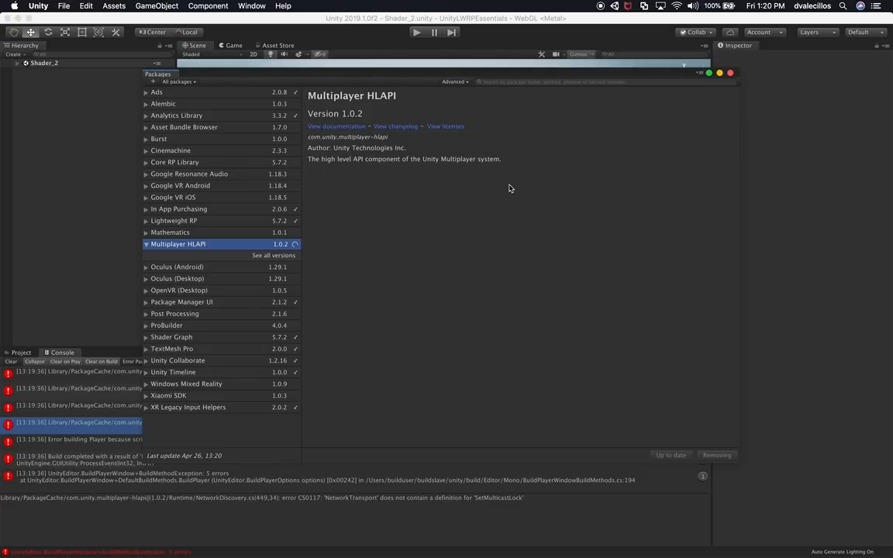
mouse_move(233, 254)
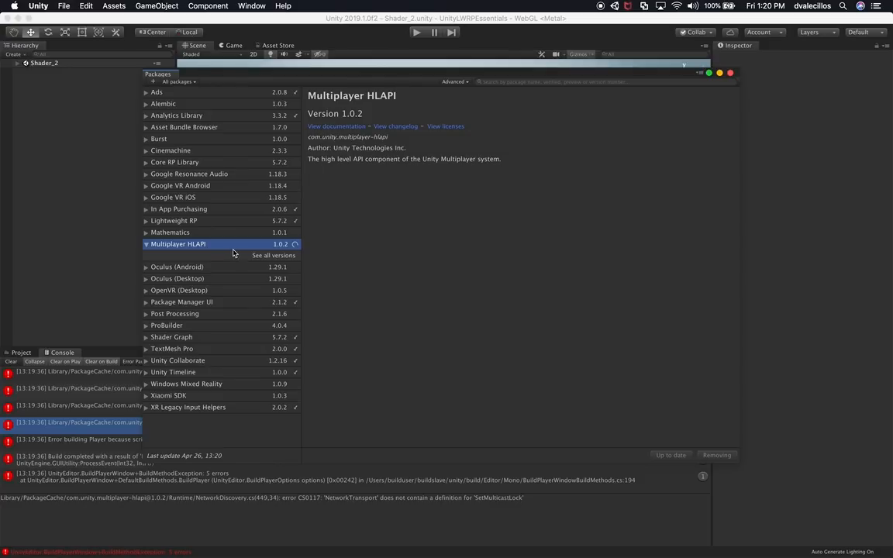
click(295, 245)
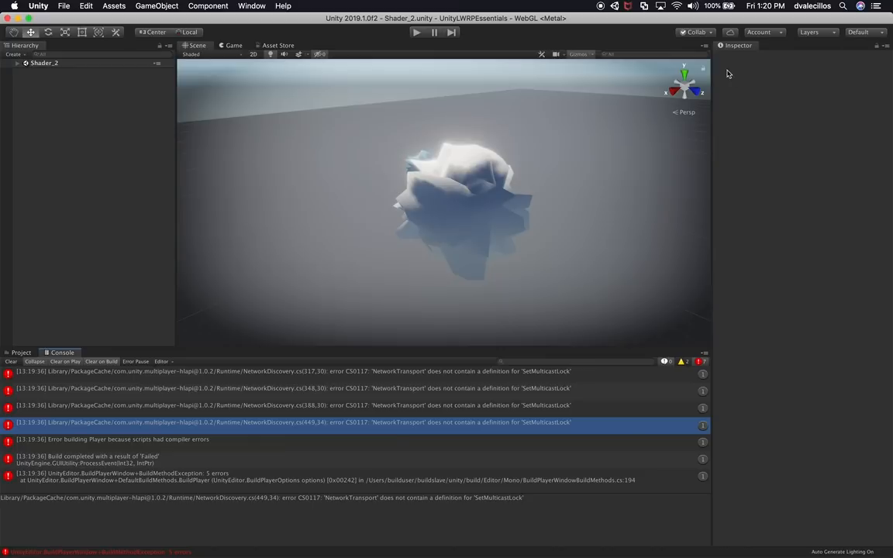
mouse_move(316, 21)
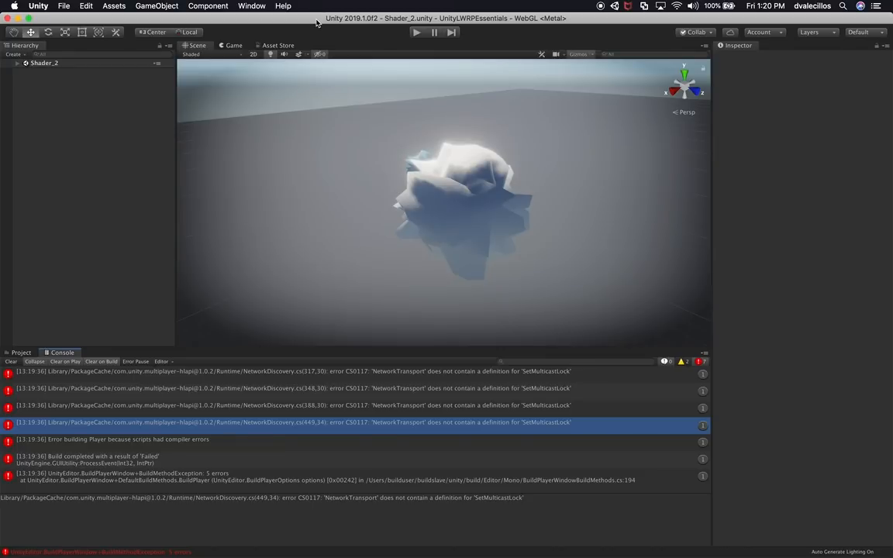
mouse_move(56, 379)
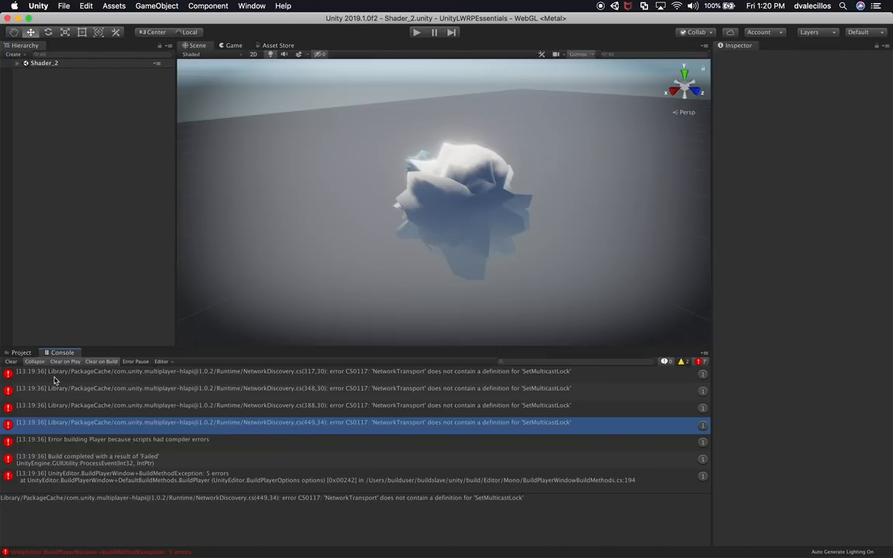
Clear the Console and start a WebGL build, confirming the output location.
click(10, 361)
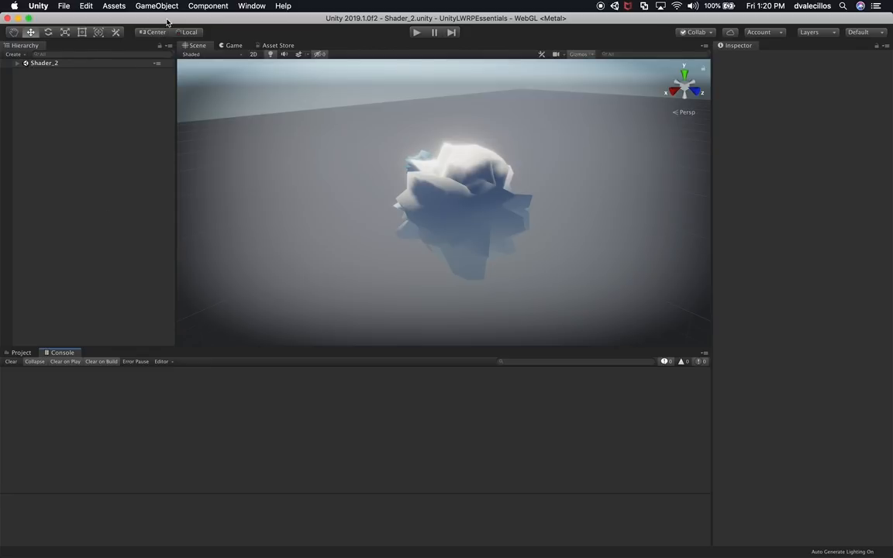
click(63, 7)
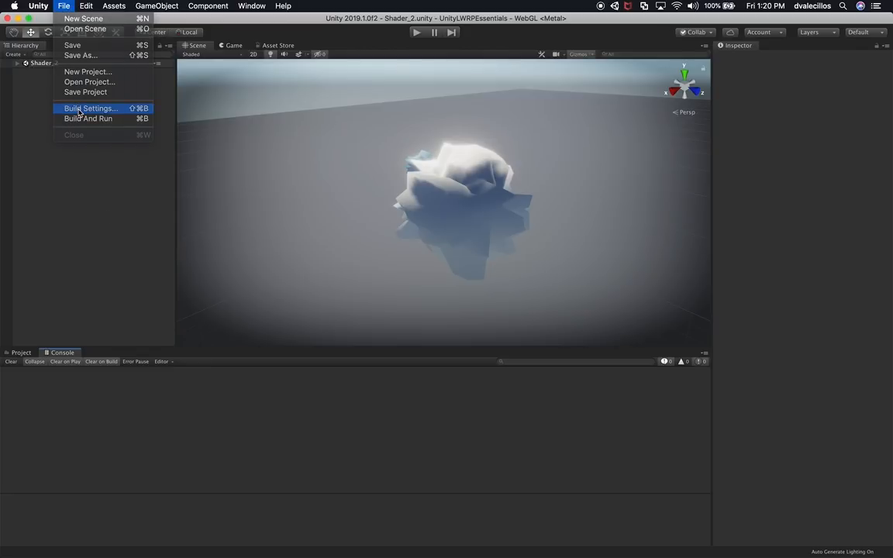
click(90, 109)
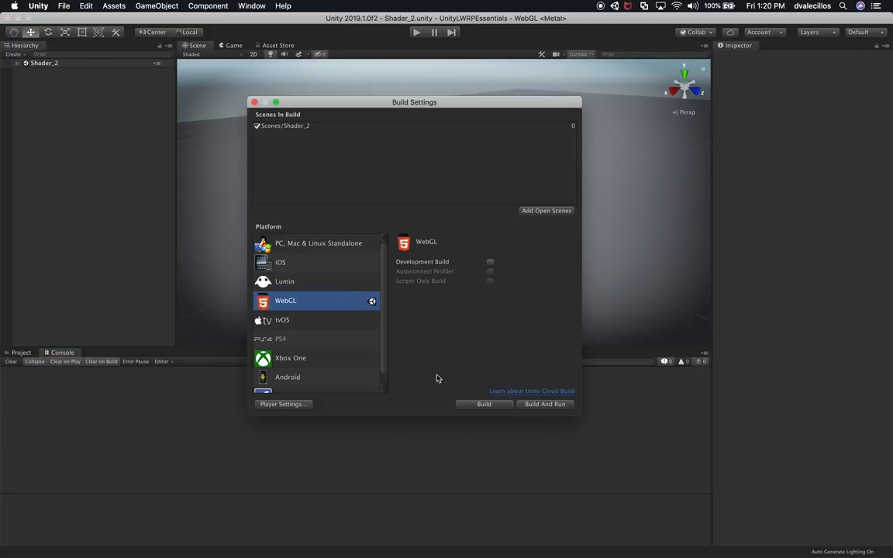
click(545, 403)
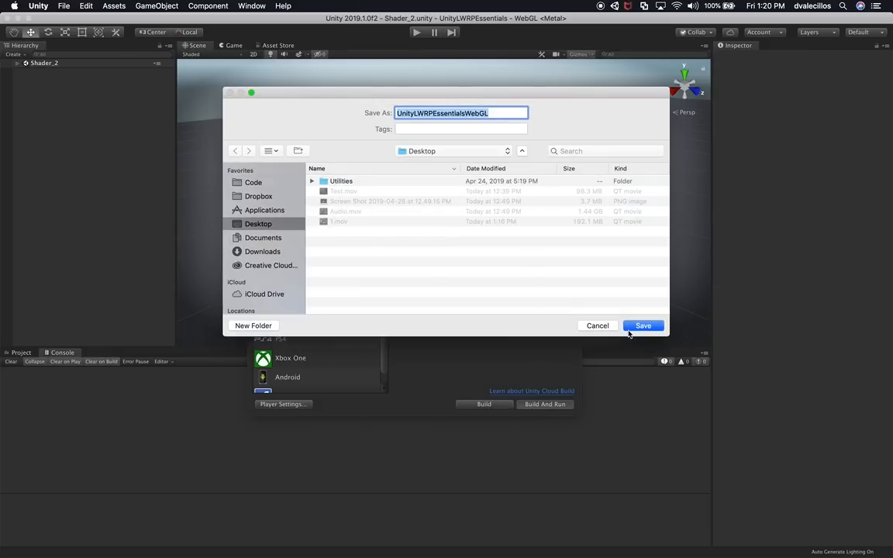
mouse_move(579, 377)
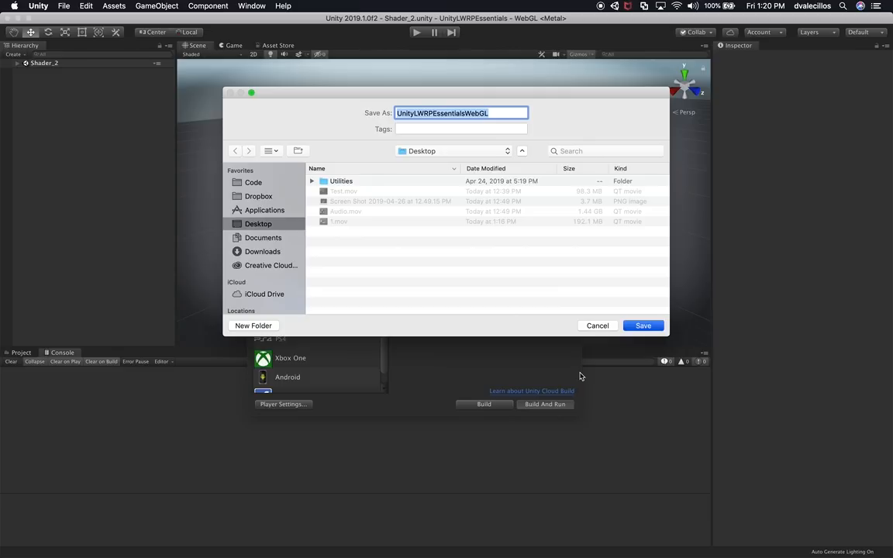
click(641, 326)
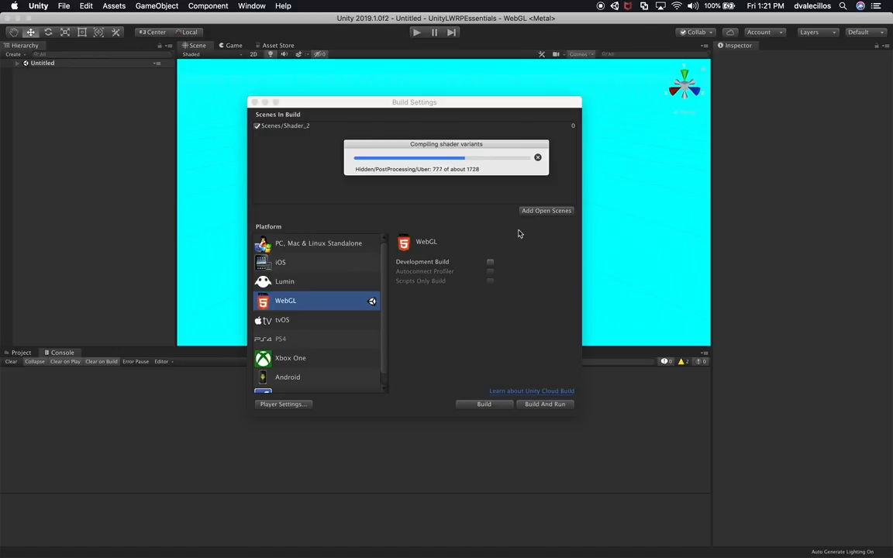
mouse_move(431, 192)
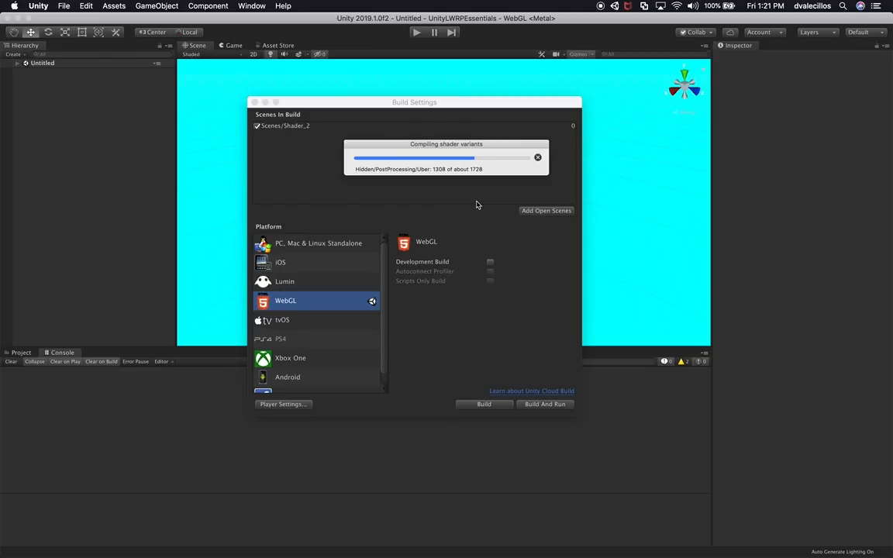
mouse_move(385, 179)
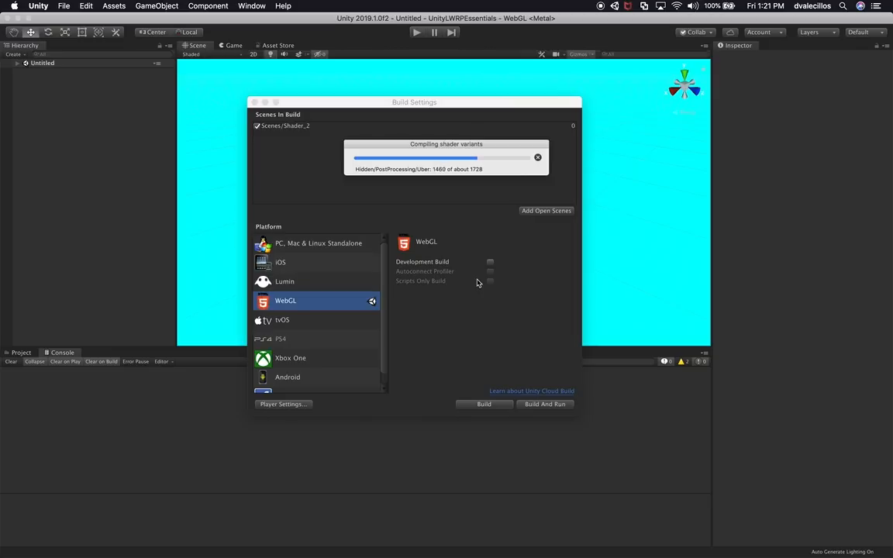
After compilation, show the UnityLWRPEssentials WebGL scene full screen in Chrome.
click(545, 403)
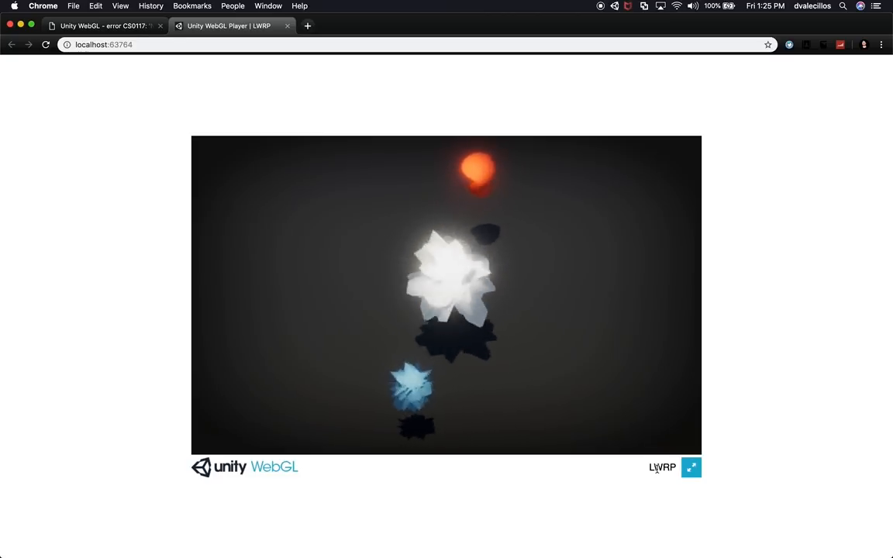
click(691, 468)
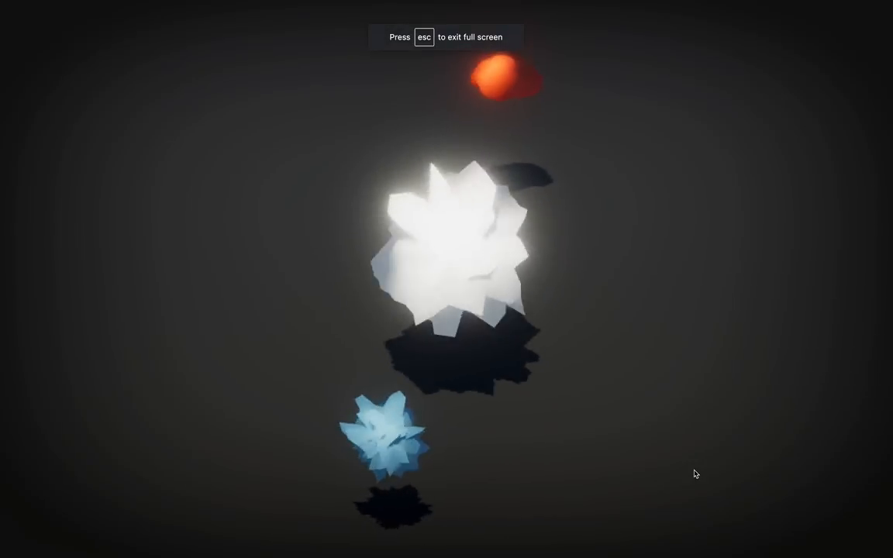